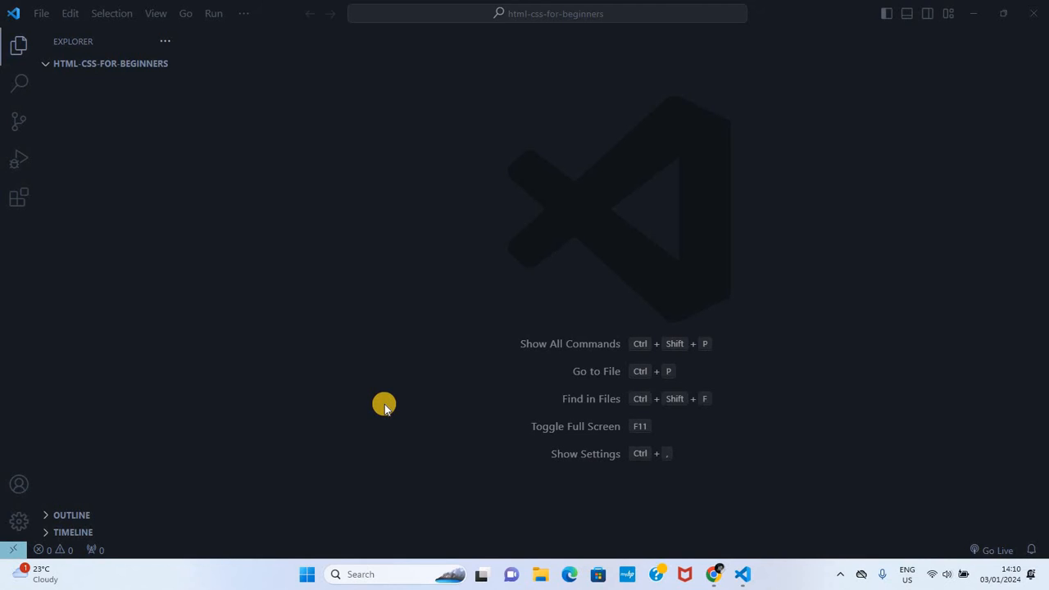
pyautogui.moveTo(190, 195)
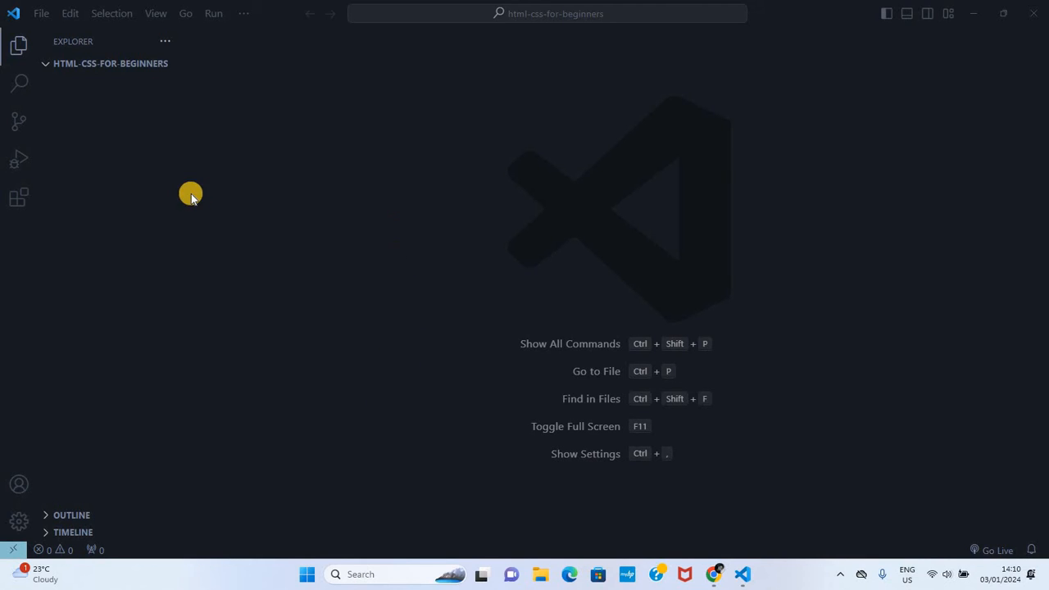
pyautogui.moveTo(95, 83)
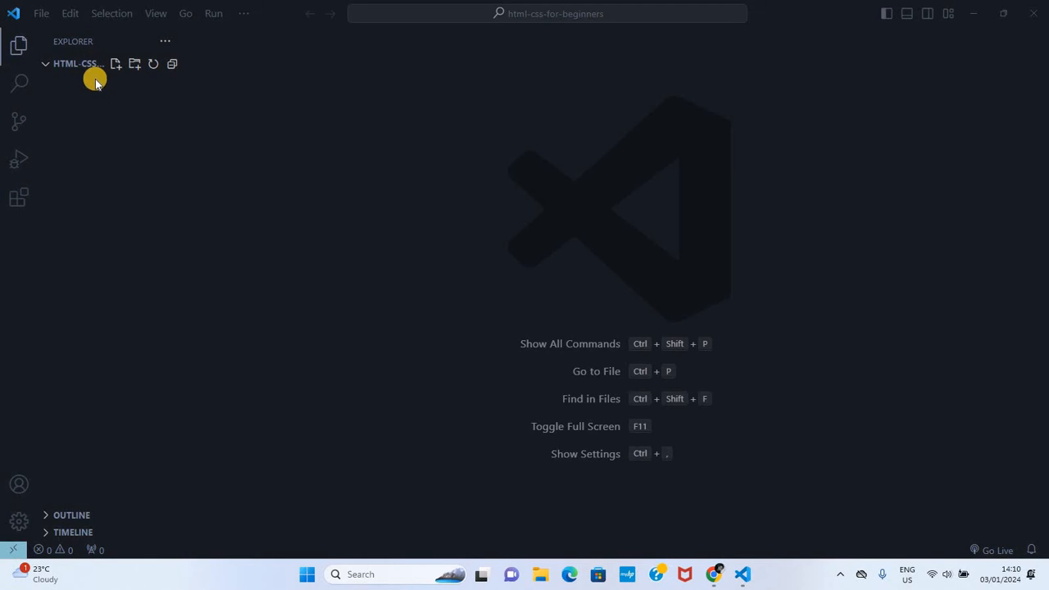
pyautogui.moveTo(123, 147)
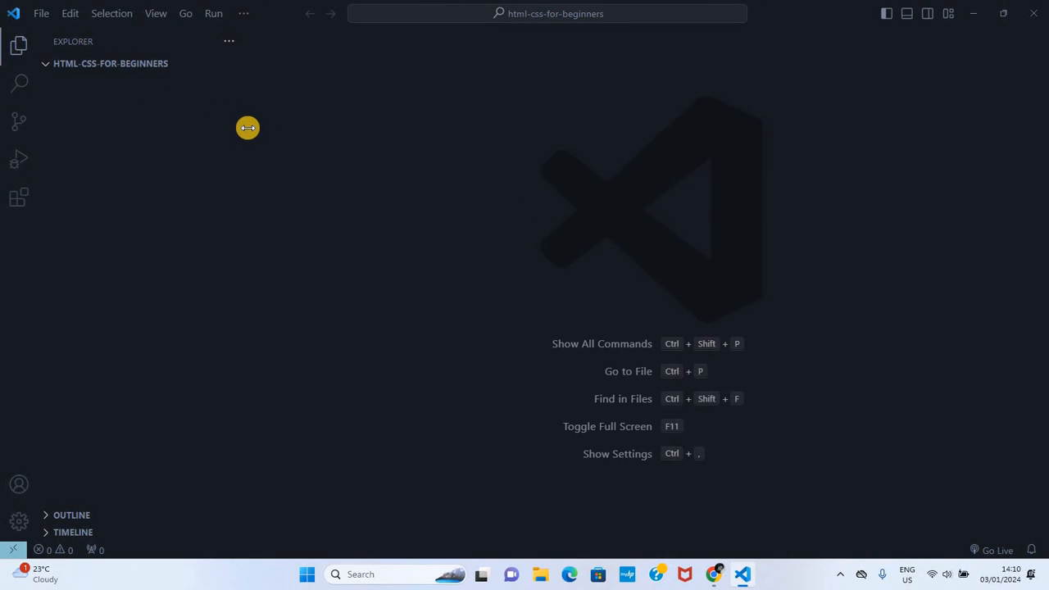
pyautogui.moveTo(122, 145)
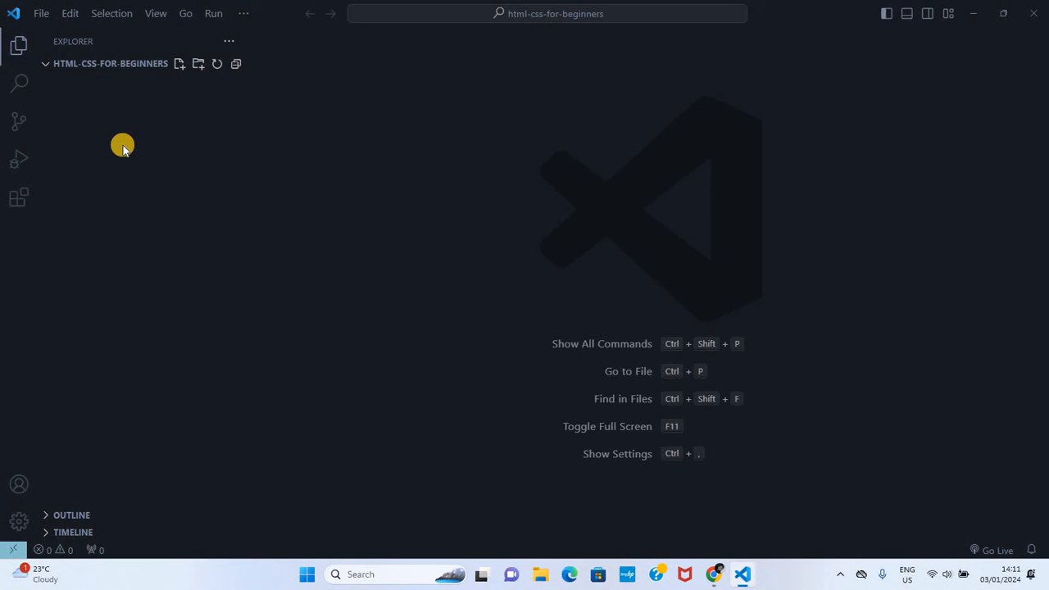
pyautogui.moveTo(108, 113)
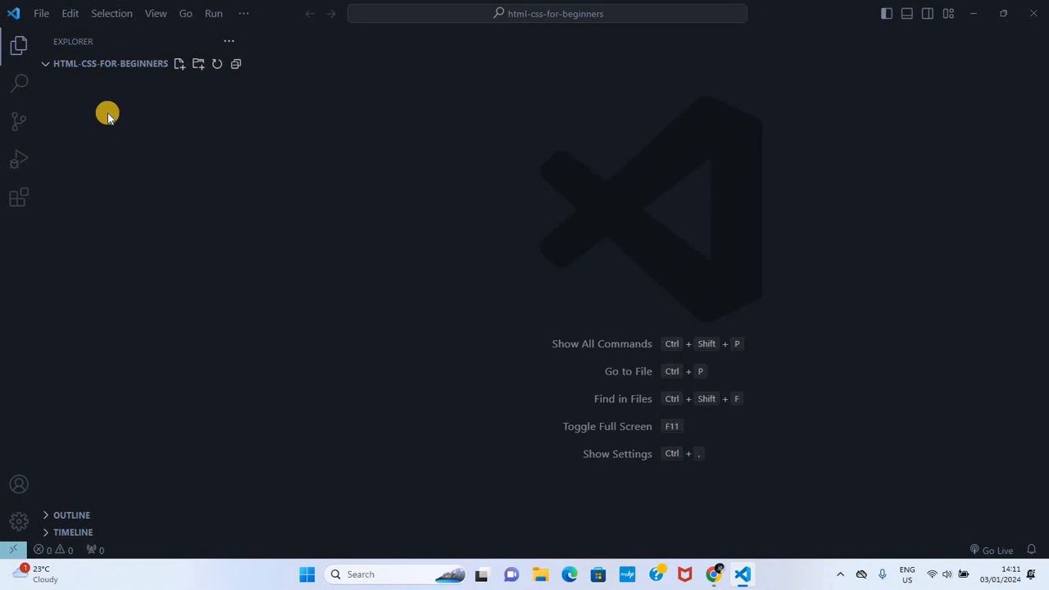
# Step: Create a new file named index.html in the html-css-for-beginners folder
pyautogui.rightClick(107, 112)
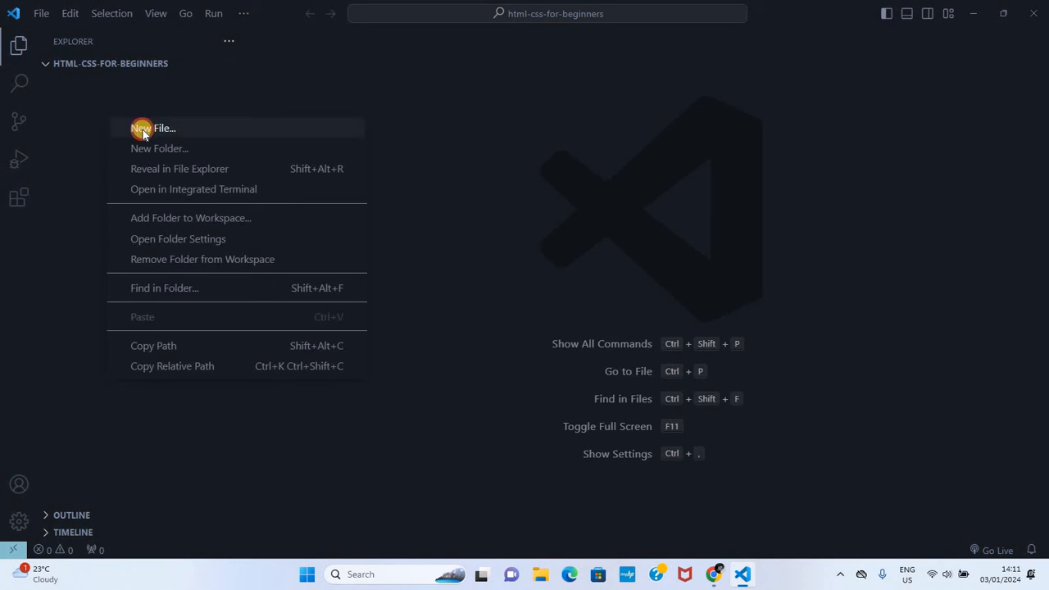
pyautogui.click(152, 128)
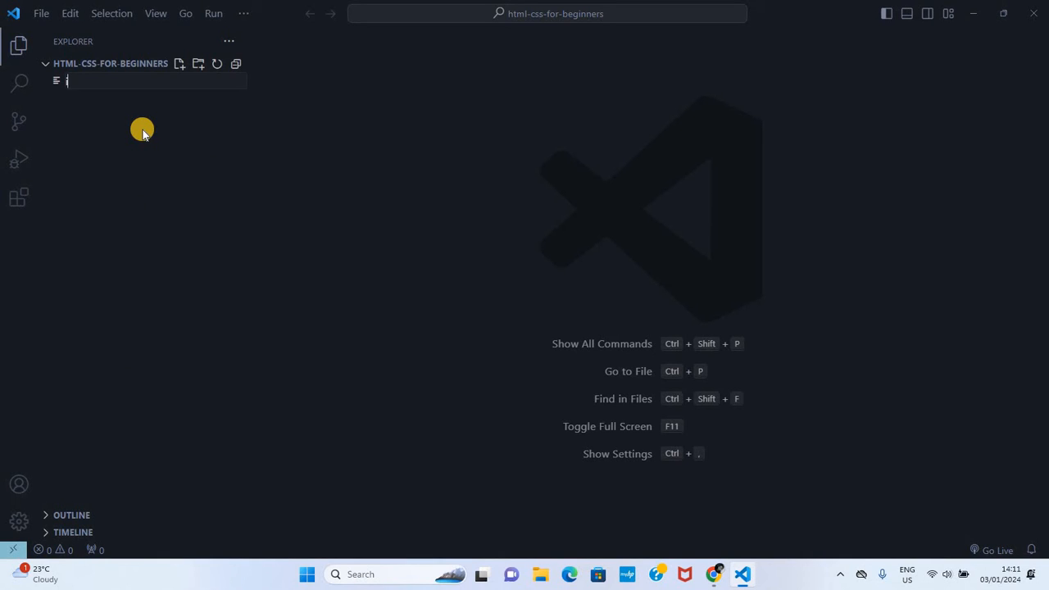
pyautogui.write('ndex.')
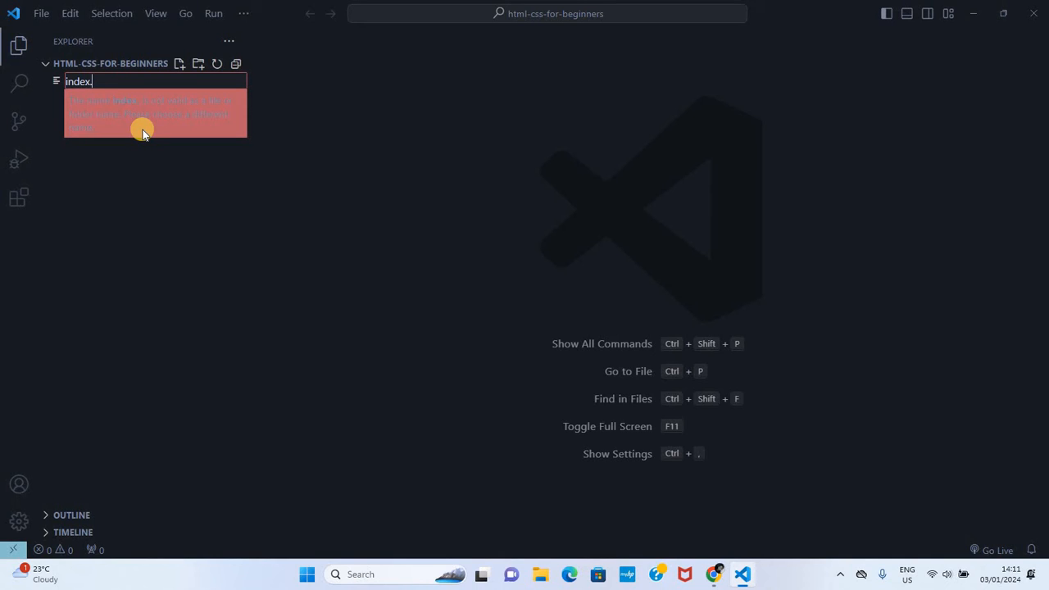
pyautogui.write('html')
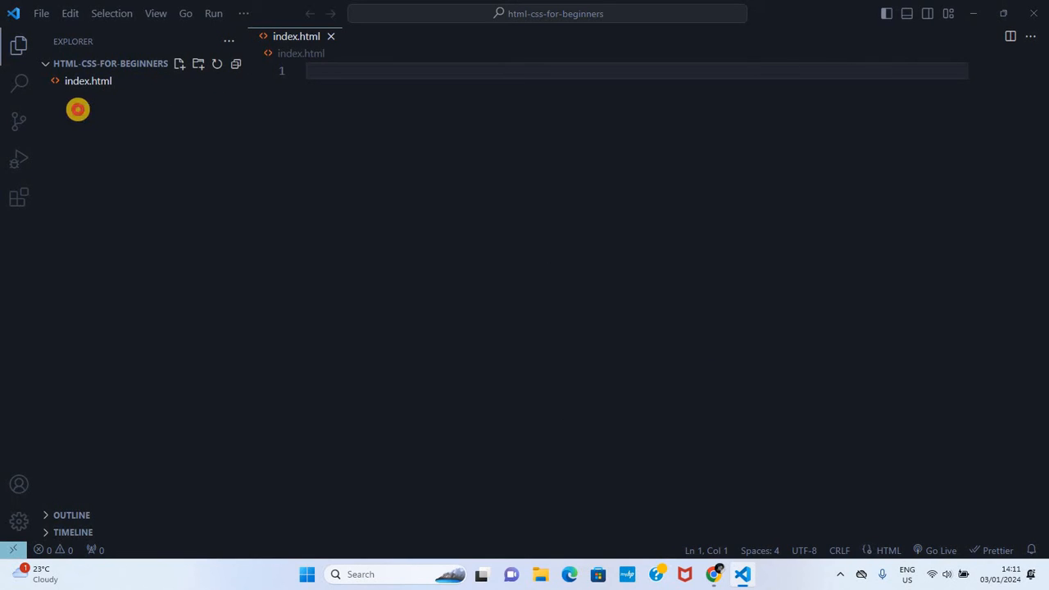
# Step: Create styles.css from the Explorer context menu
pyautogui.rightClick(78, 109)
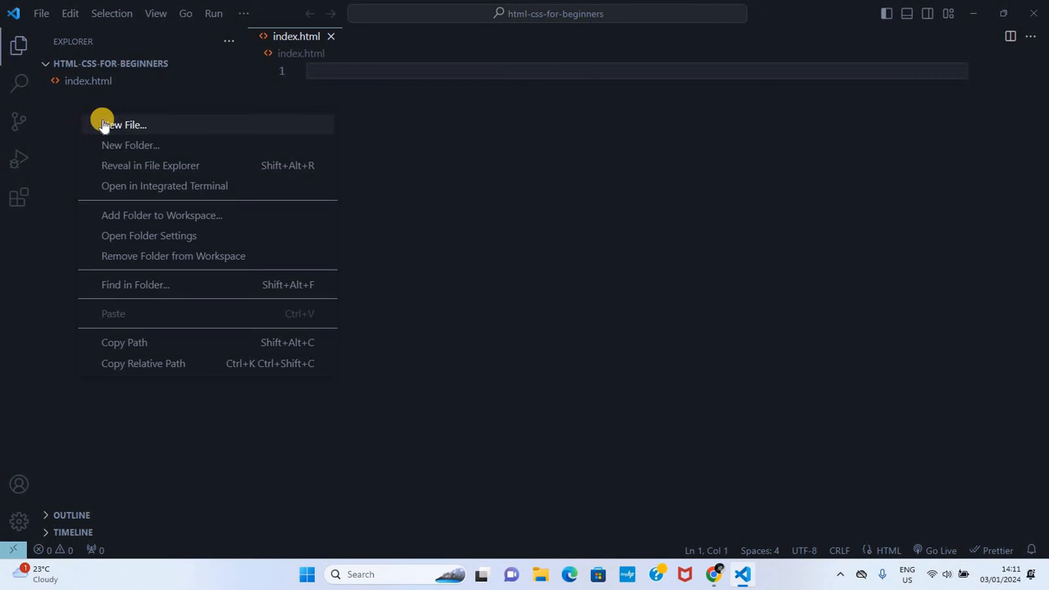
pyautogui.click(122, 125)
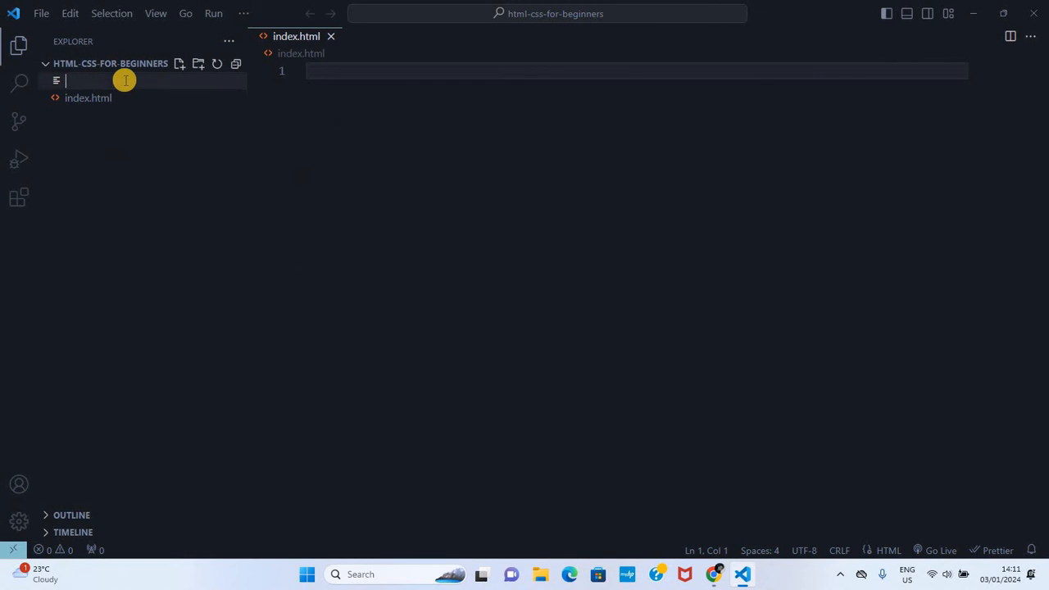
pyautogui.write('s')
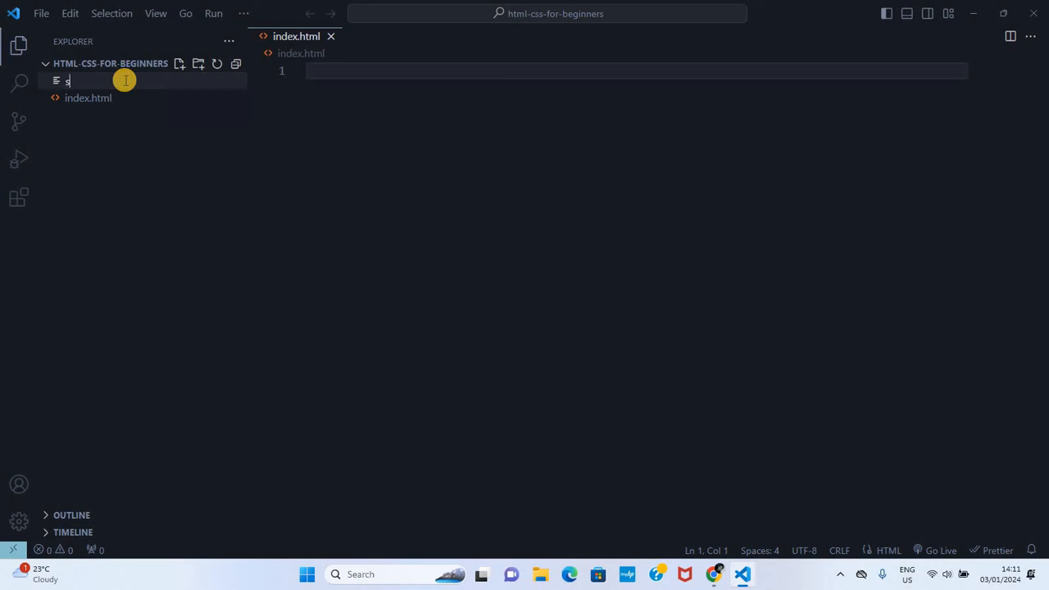
pyautogui.write('tyles')
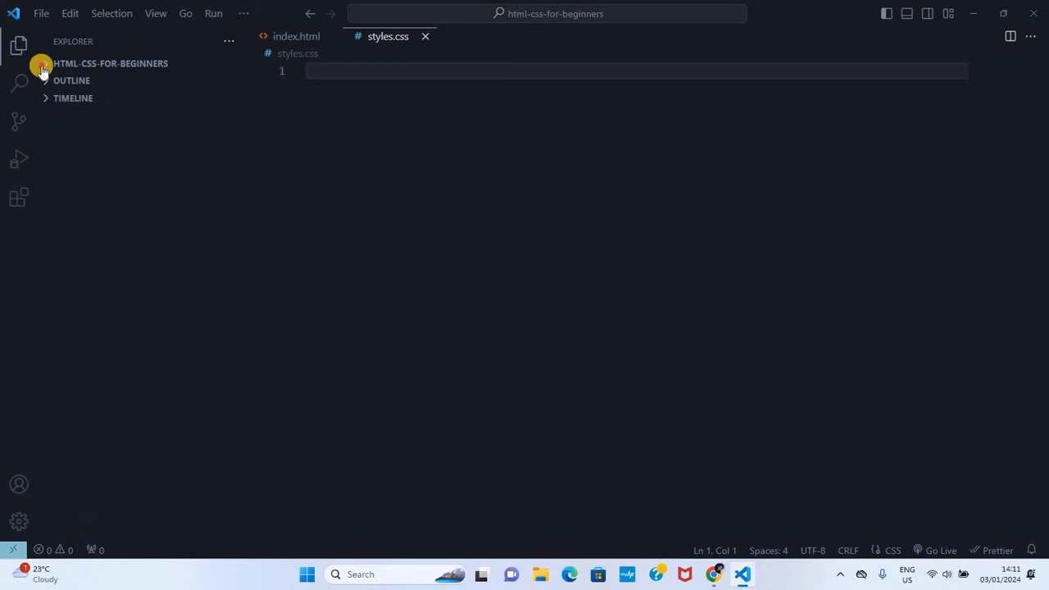
# Step: Expand the project folder and create about.html with the New File button
pyautogui.click(111, 63)
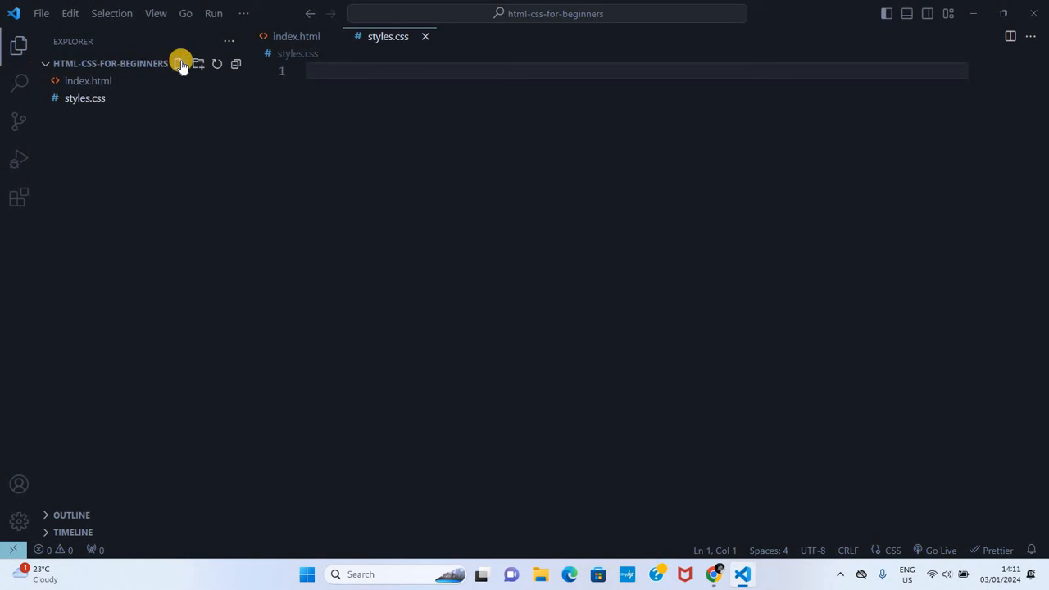
pyautogui.moveTo(182, 64)
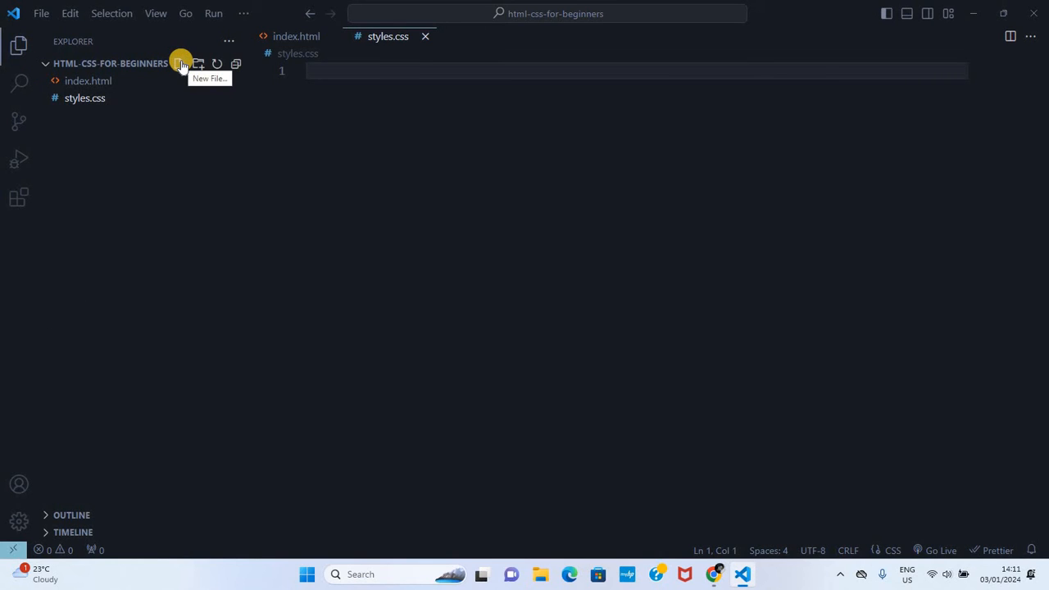
pyautogui.click(179, 63)
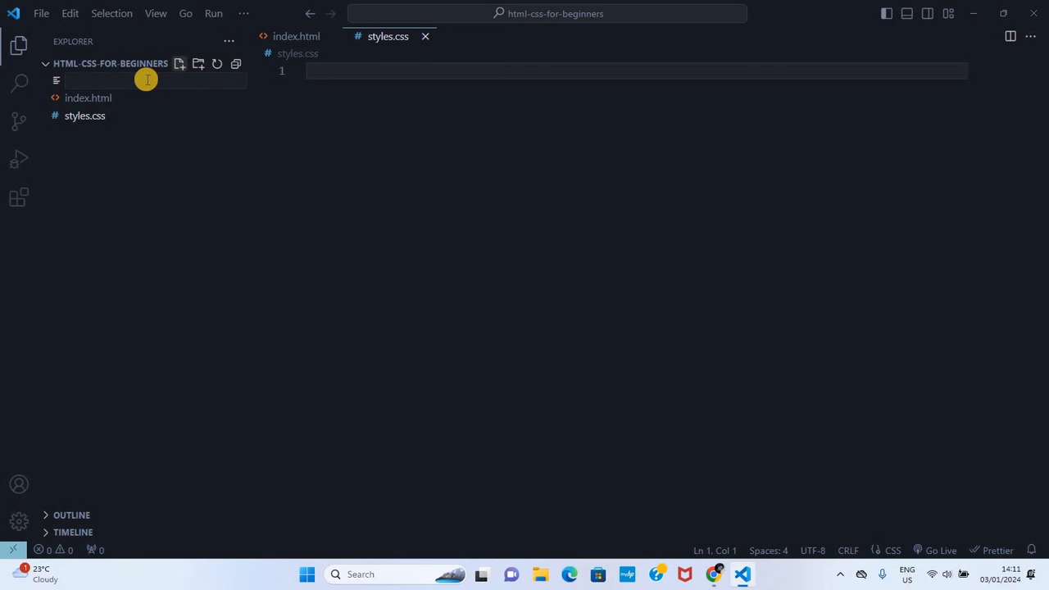
pyautogui.write('about.html')
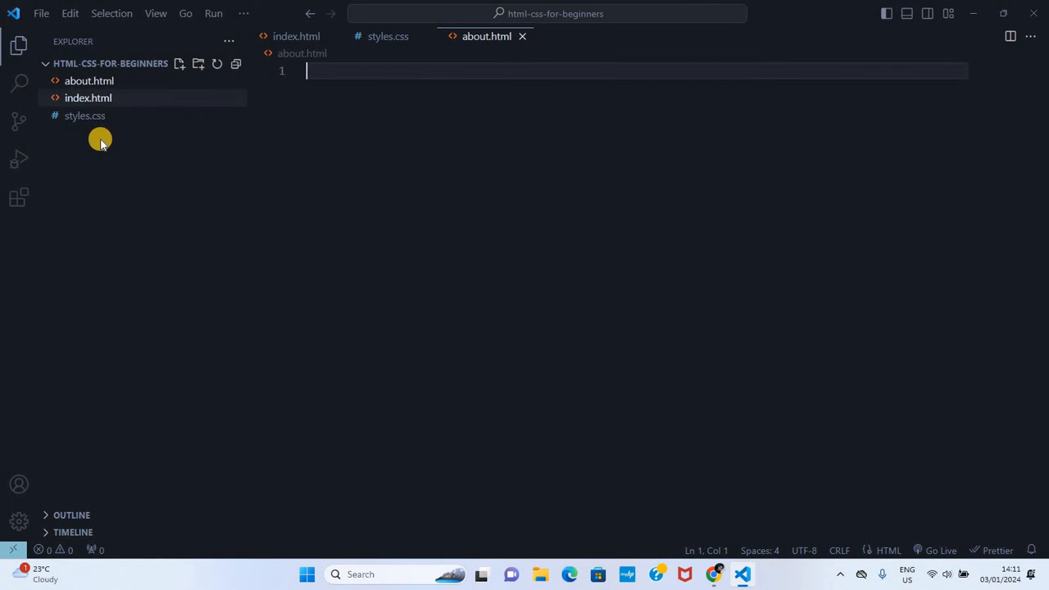
pyautogui.moveTo(468, 302)
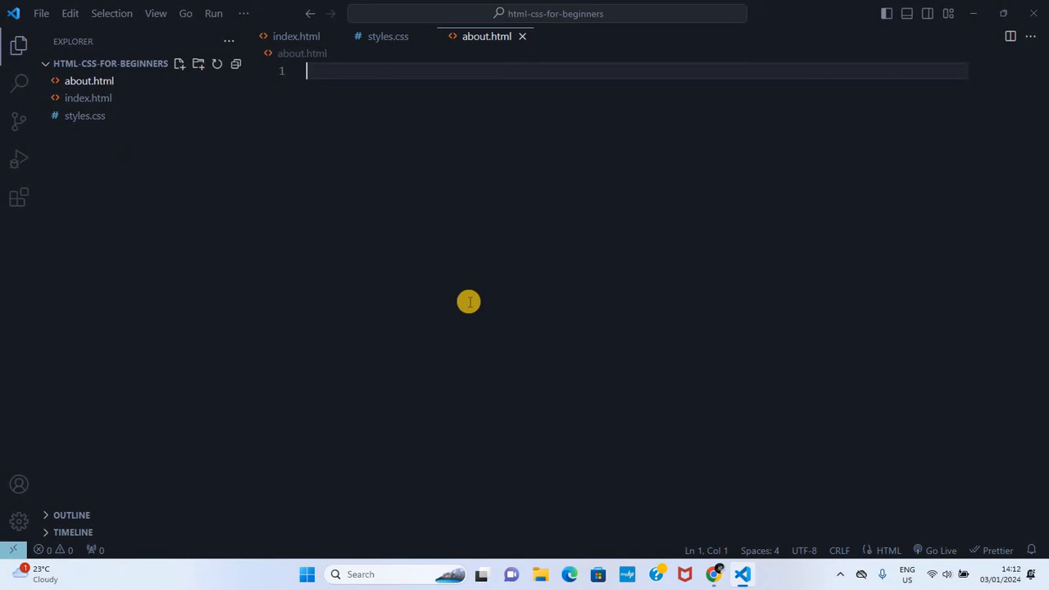
pyautogui.moveTo(88, 196)
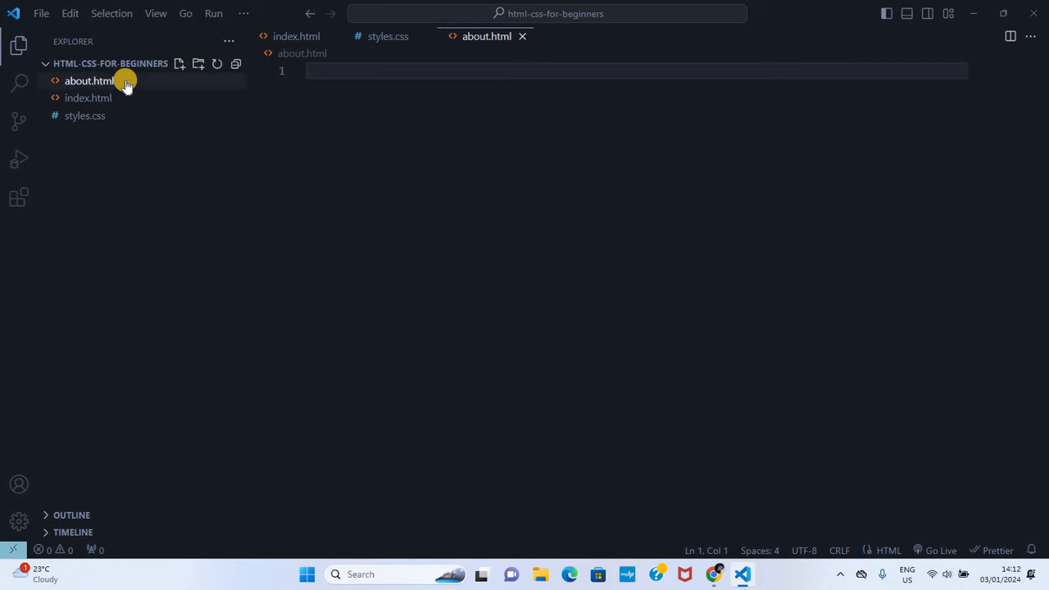
# Step: Delete about.html to the Recycle Bin, then reopen index.html in the editor
pyautogui.rightClick(89, 80)
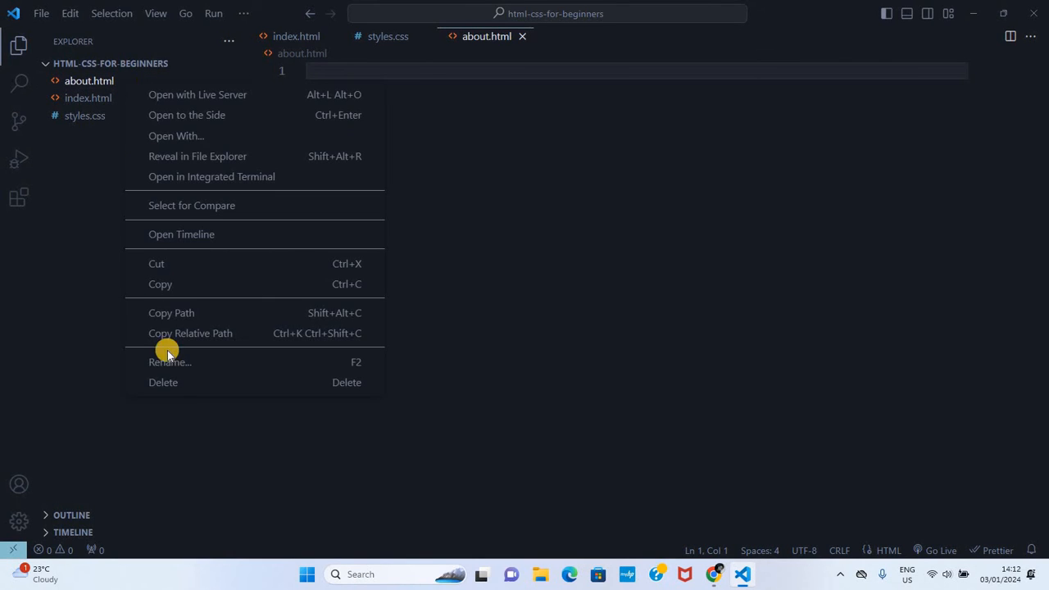
pyautogui.click(163, 382)
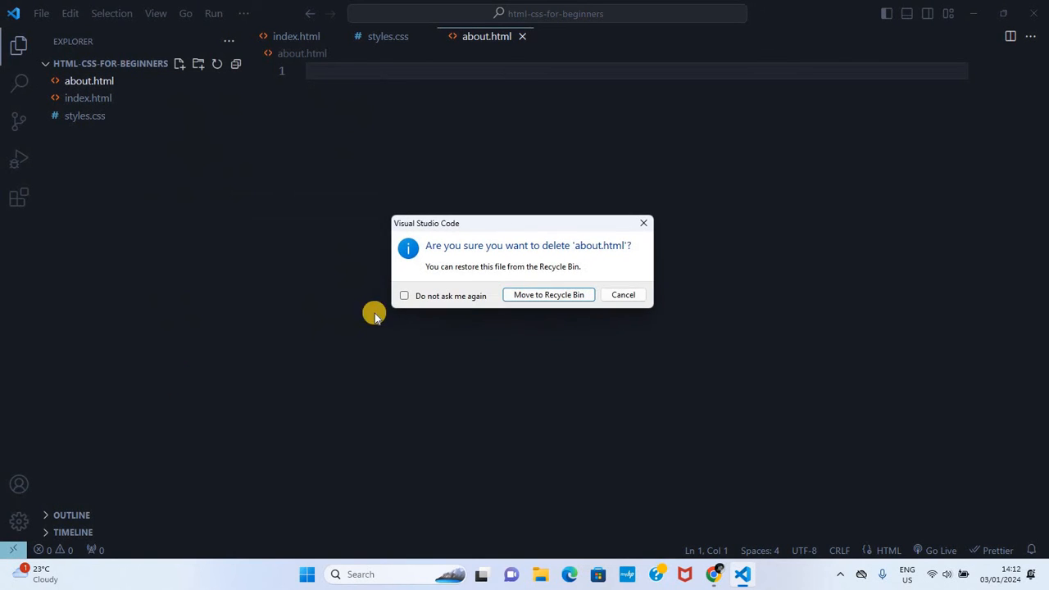
pyautogui.click(548, 294)
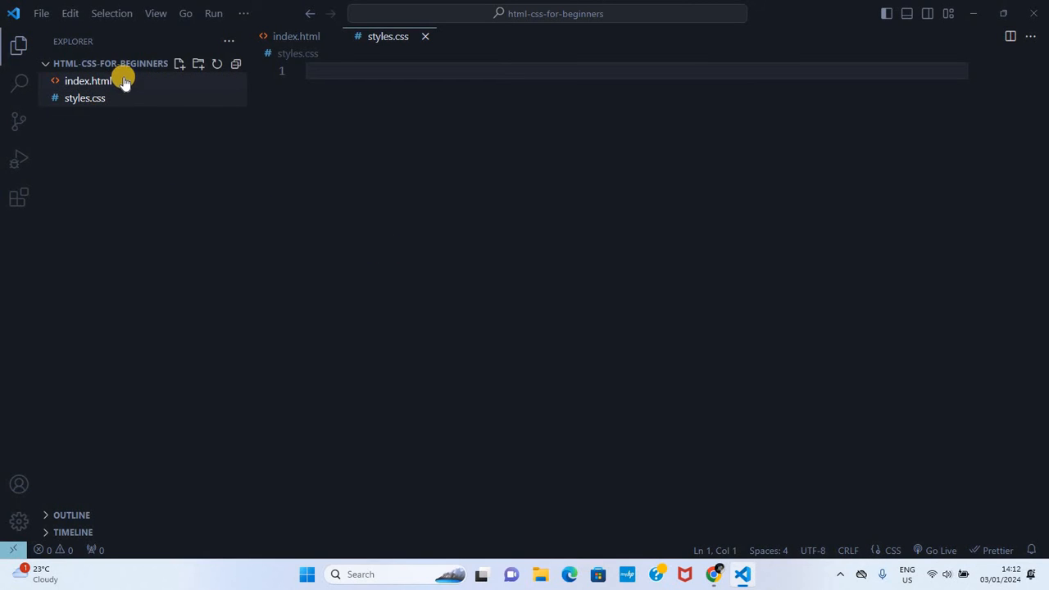
pyautogui.click(88, 81)
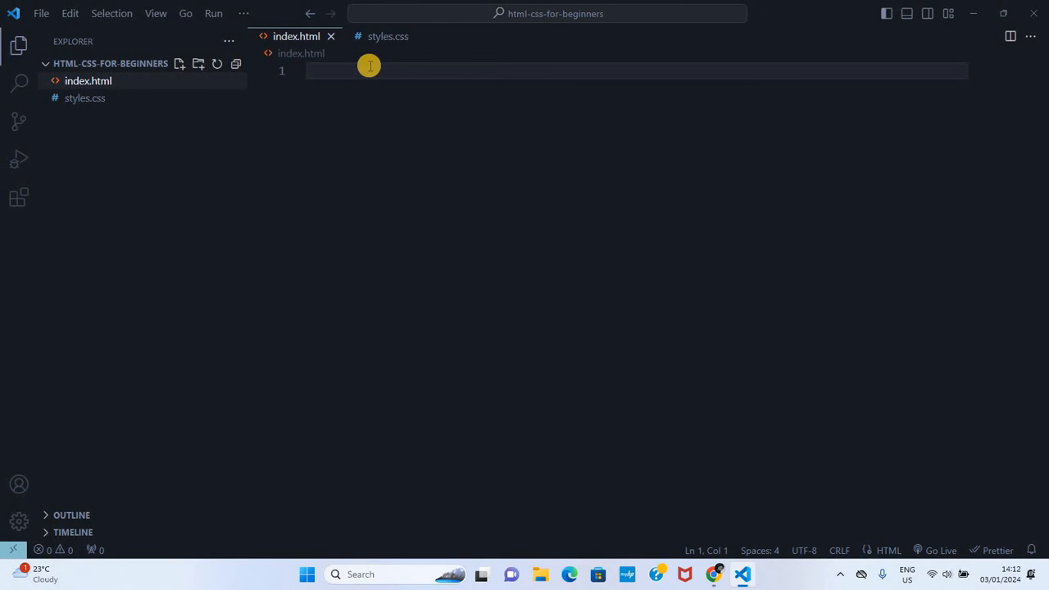
pyautogui.click(369, 70)
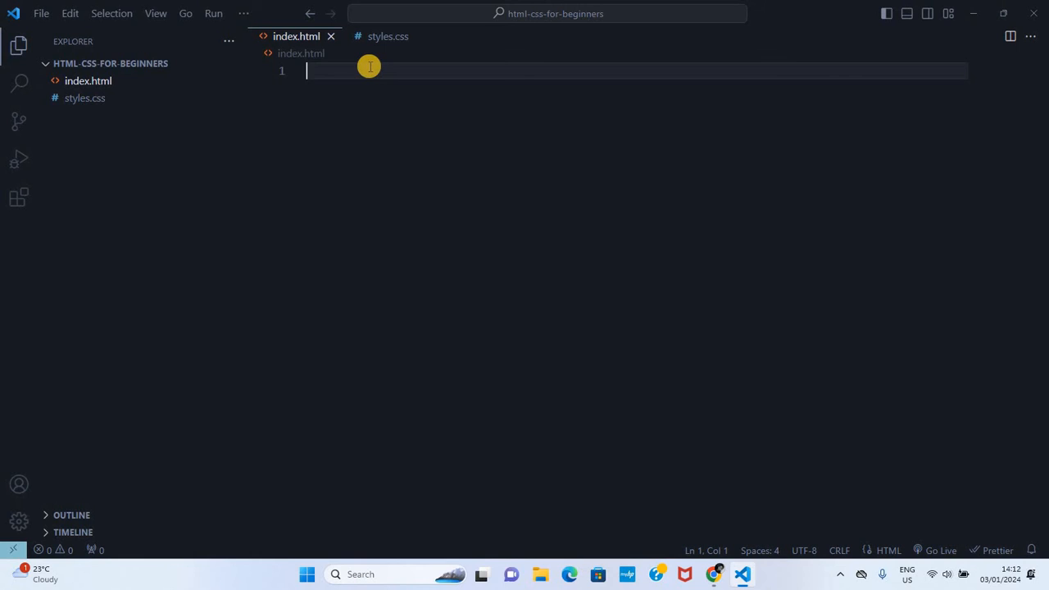
# Step: Expand the ! boilerplate and add an h1 reading 'WELCOME TO MY PAGE'
pyautogui.write('!')
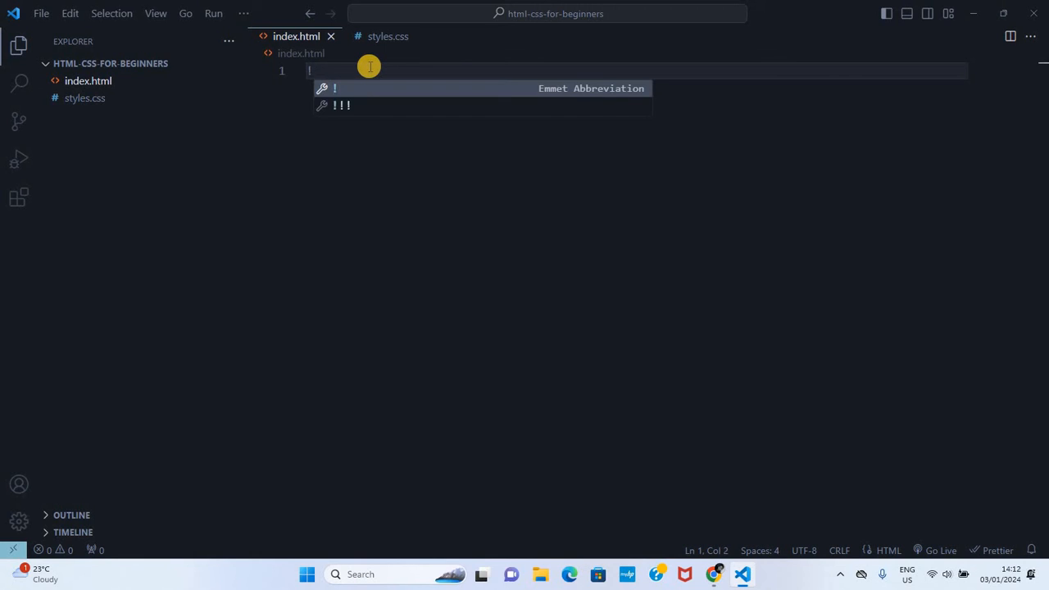
pyautogui.press('Tab')
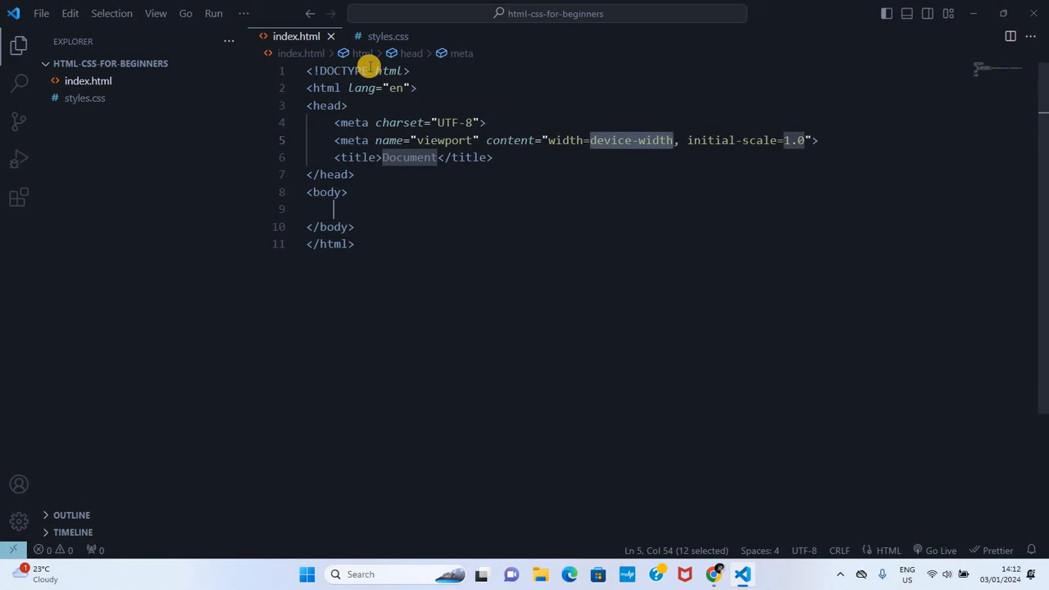
pyautogui.moveTo(417, 205)
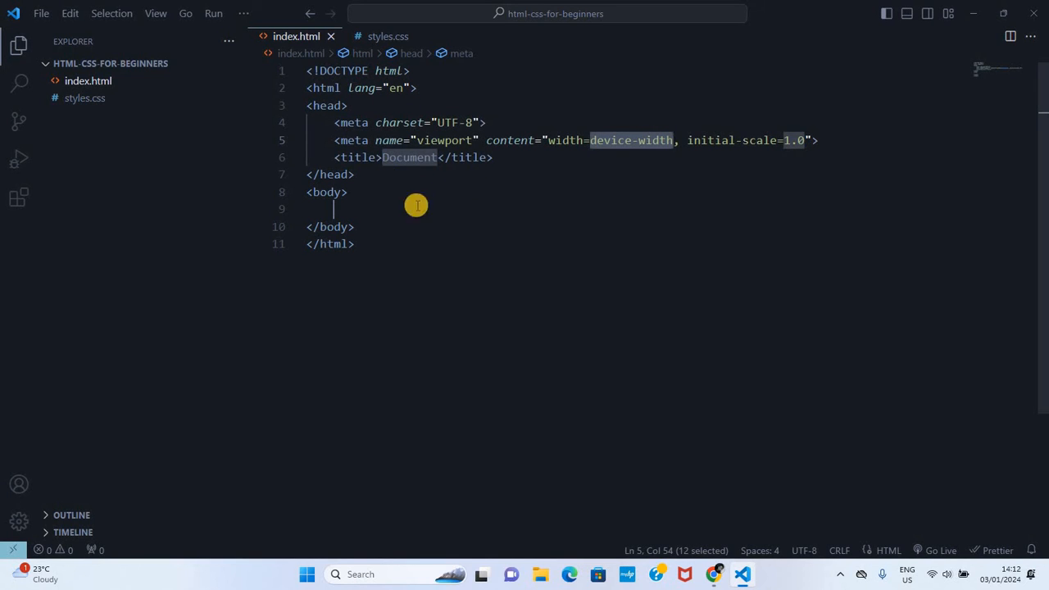
pyautogui.write('h1>WELC</h1>')
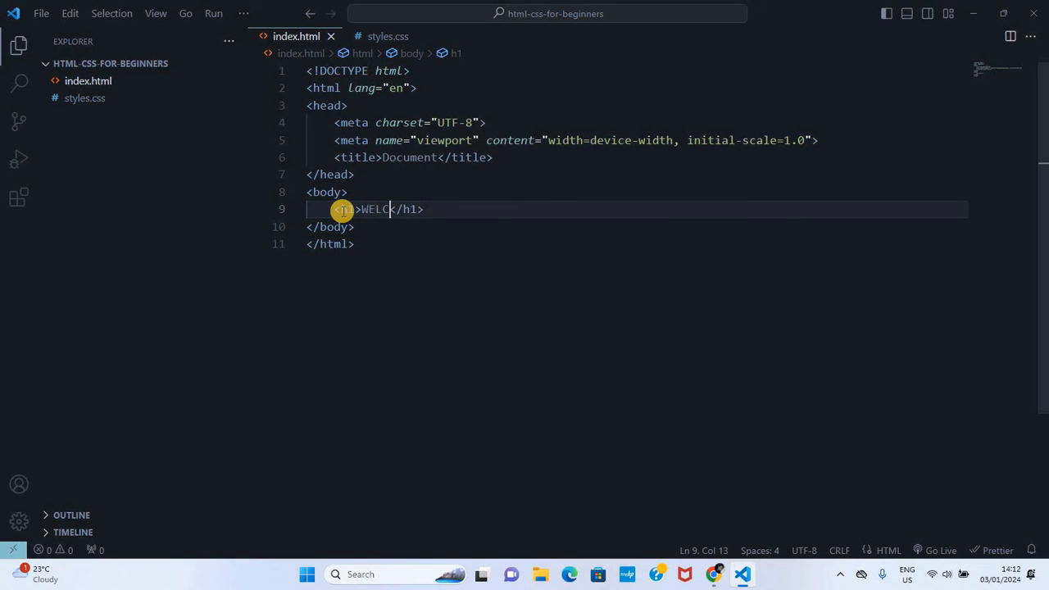
pyautogui.write('OME TO MY')
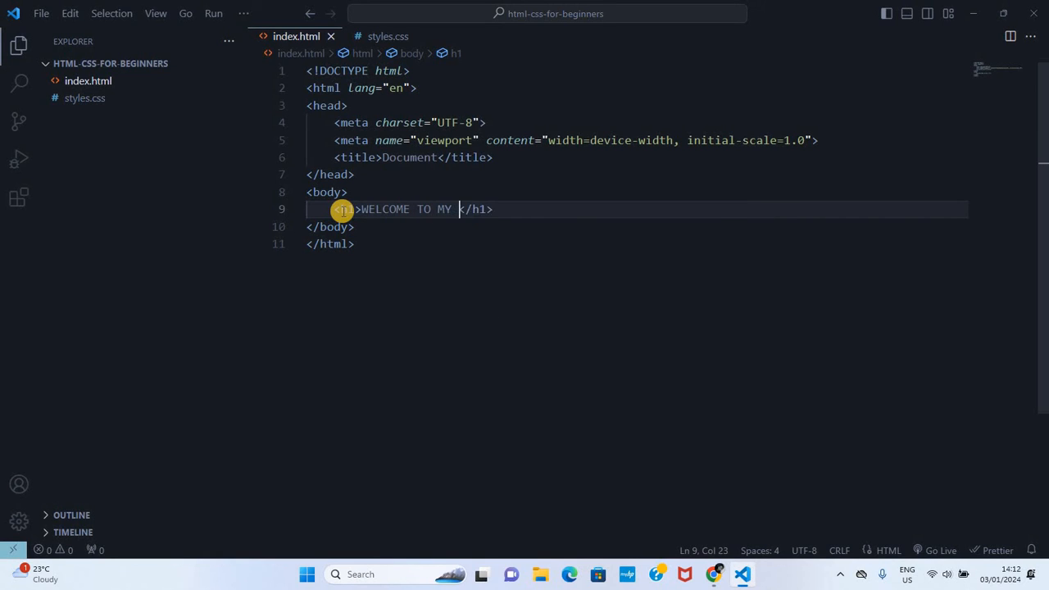
pyautogui.write('PAGE')
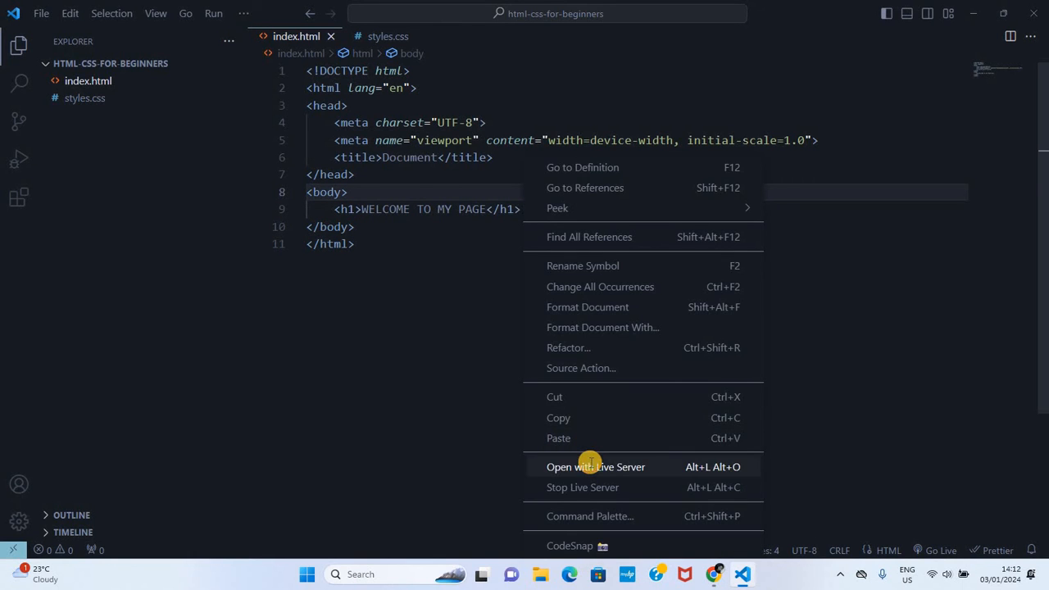
# Step: Open index.html with Live Server to preview it in Chrome
pyautogui.click(595, 466)
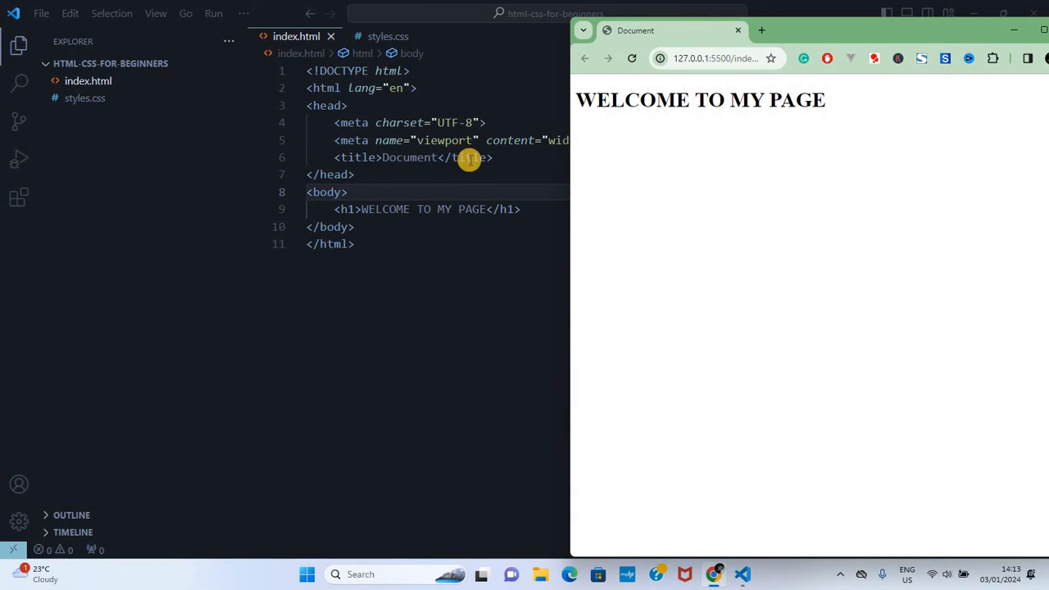
pyautogui.moveTo(508, 263)
pyautogui.write('<!-- INLINE CSS EXAMPLE -->')
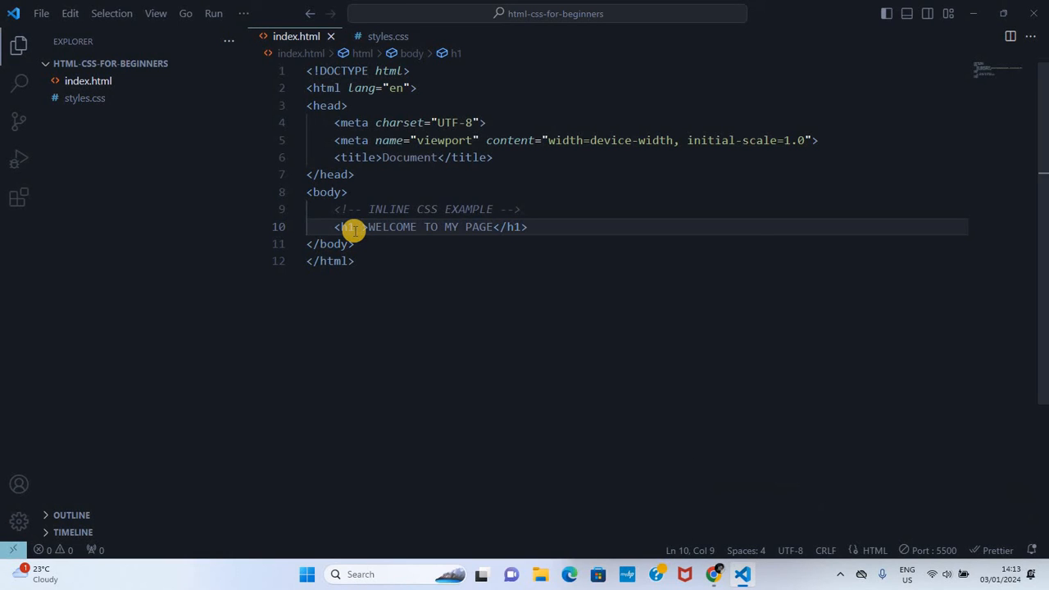
# Step: Give the h1 an inline style 'color: red;' and check it in Chrome
pyautogui.write('style=""')
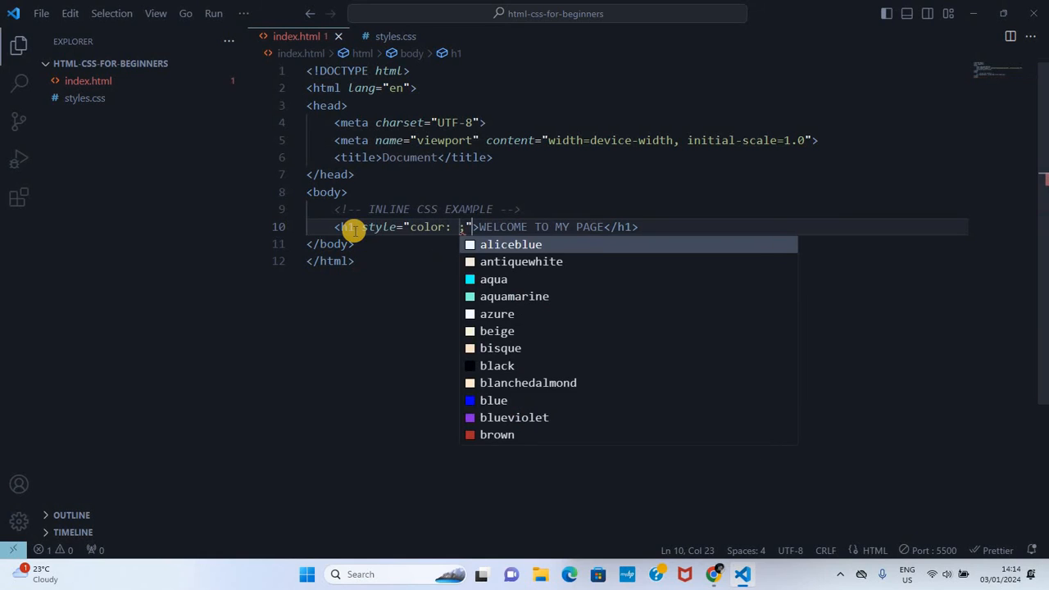
pyautogui.write('red;')
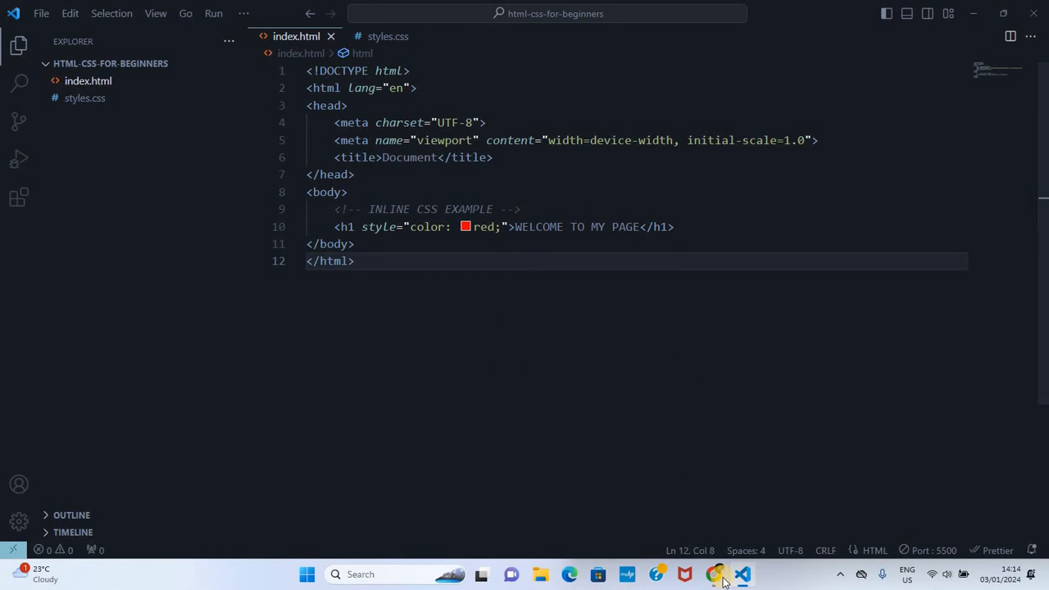
pyautogui.click(714, 573)
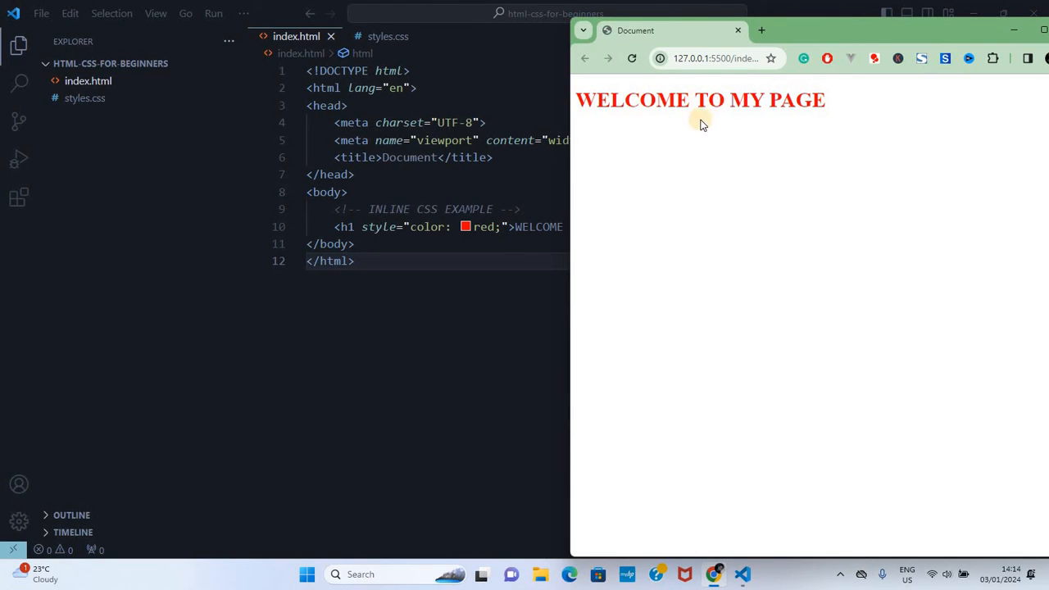
pyautogui.moveTo(693, 137)
pyautogui.write('<style>')
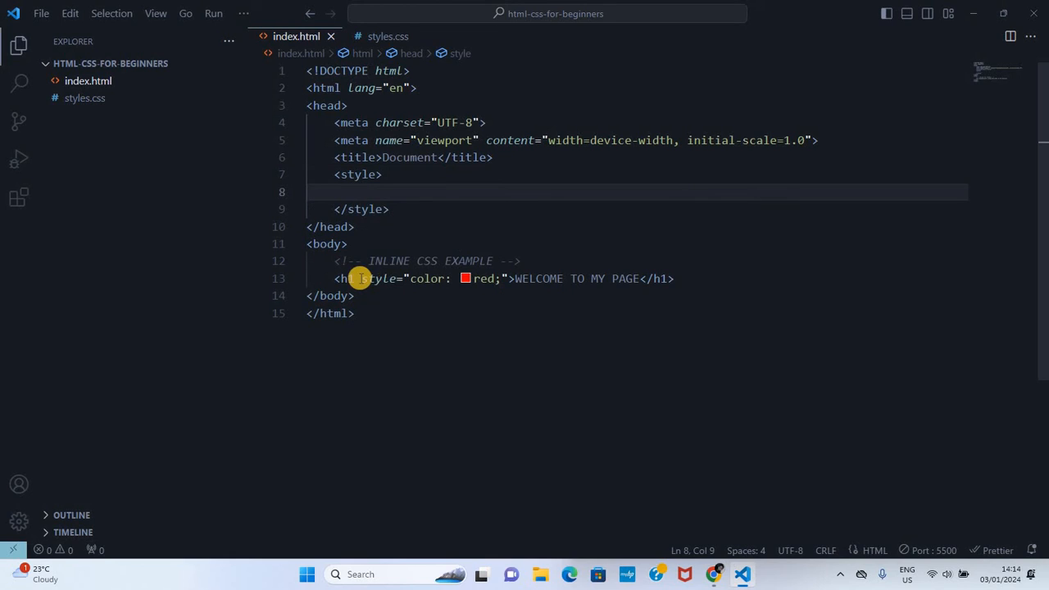
# Step: Write a head style block with h1 background-color set to blue
pyautogui.doubleClick(343, 278)
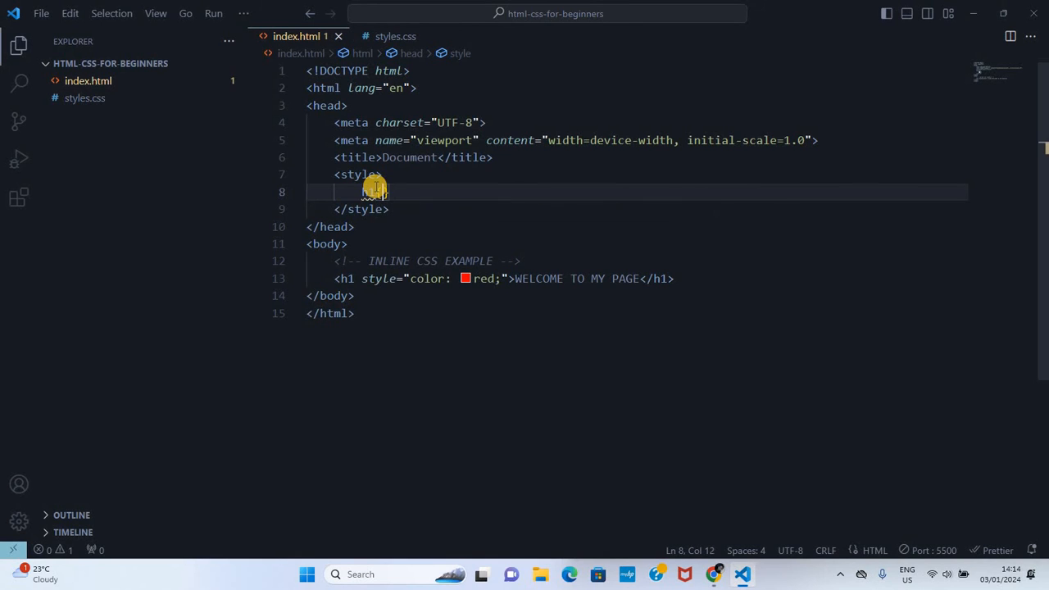
pyautogui.write('bac')
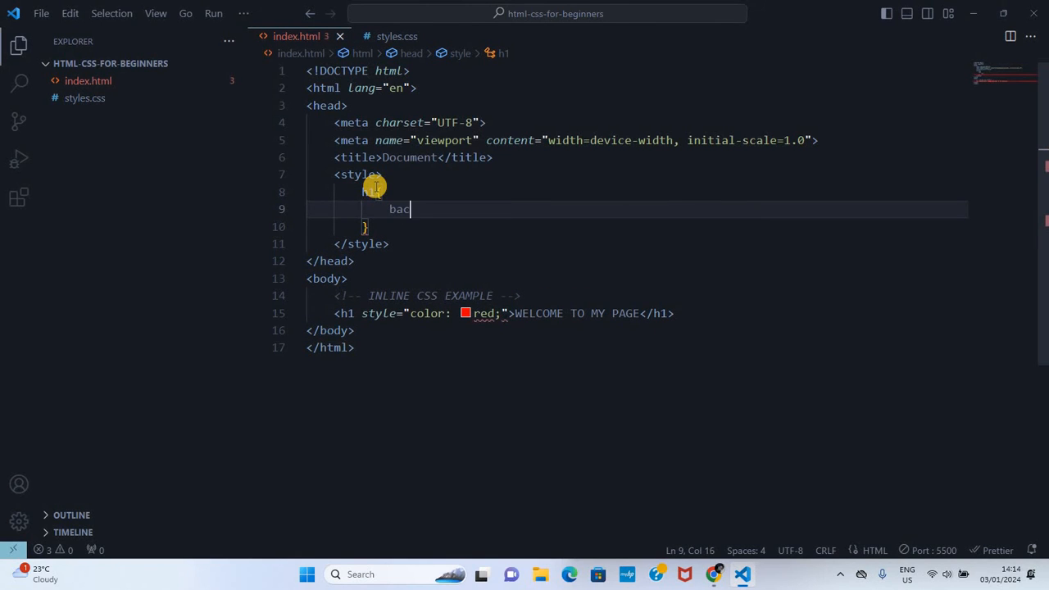
pyautogui.write('kground-color: blue;')
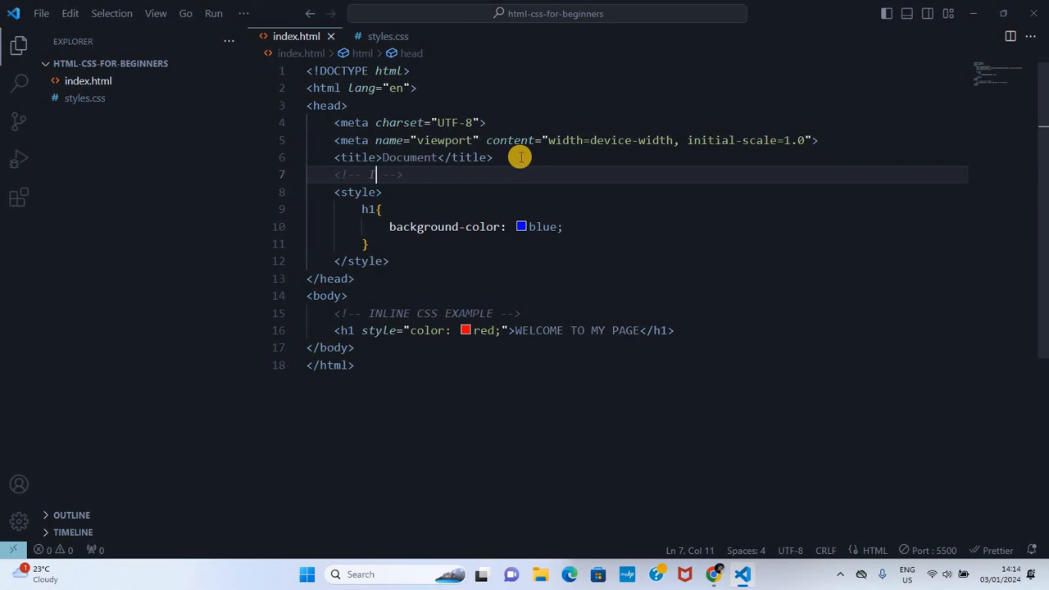
# Step: Type 'INTERNAL CSS' into the comment above the style block
pyautogui.write('N')
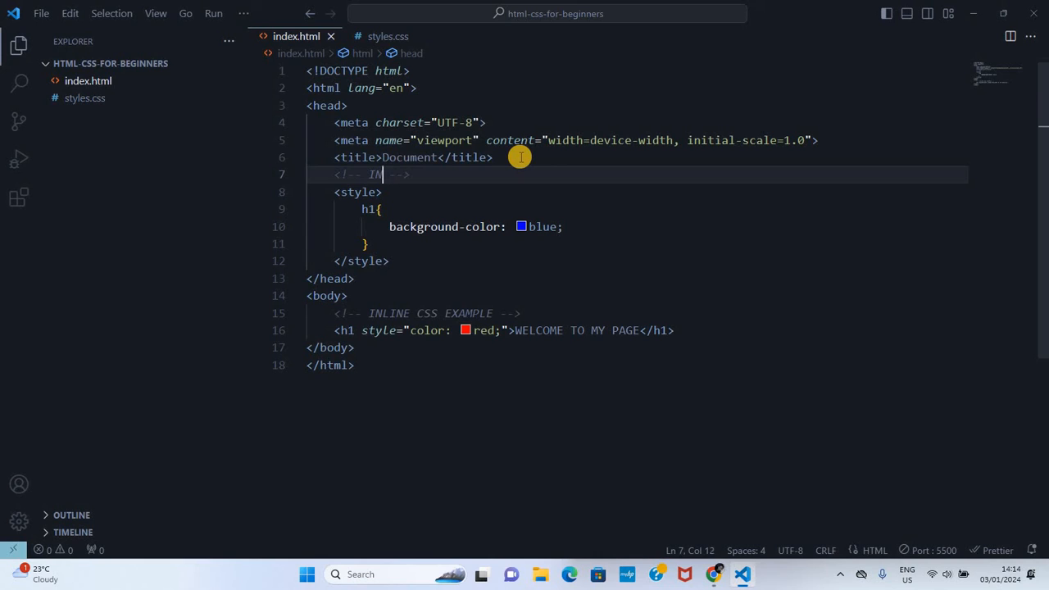
pyautogui.write('TERNAL CSS')
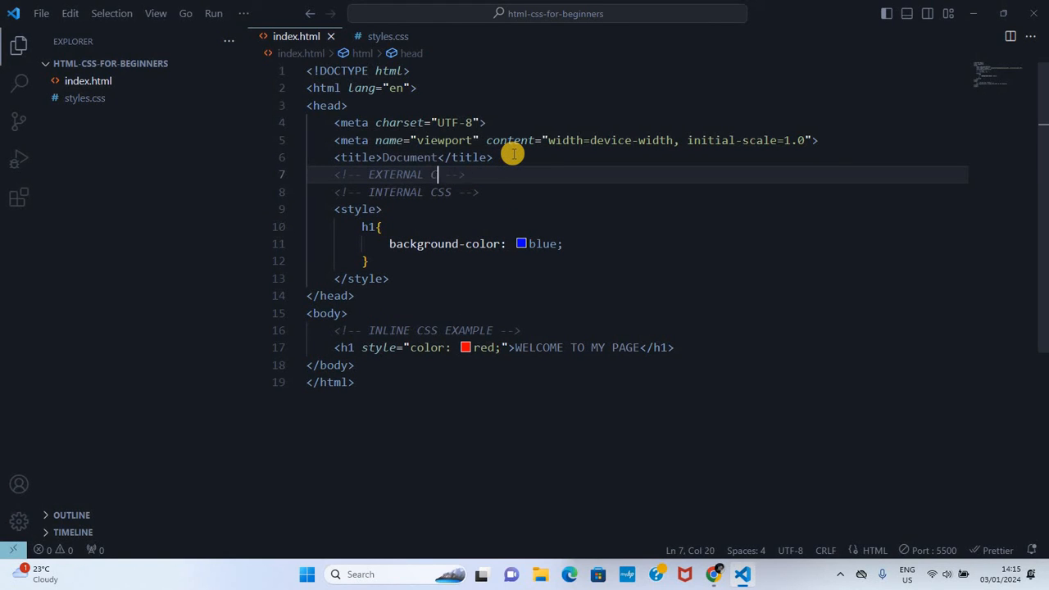
# Step: Insert a stylesheet link to styles.css, then move to the end of the h1 line
pyautogui.write('lin')
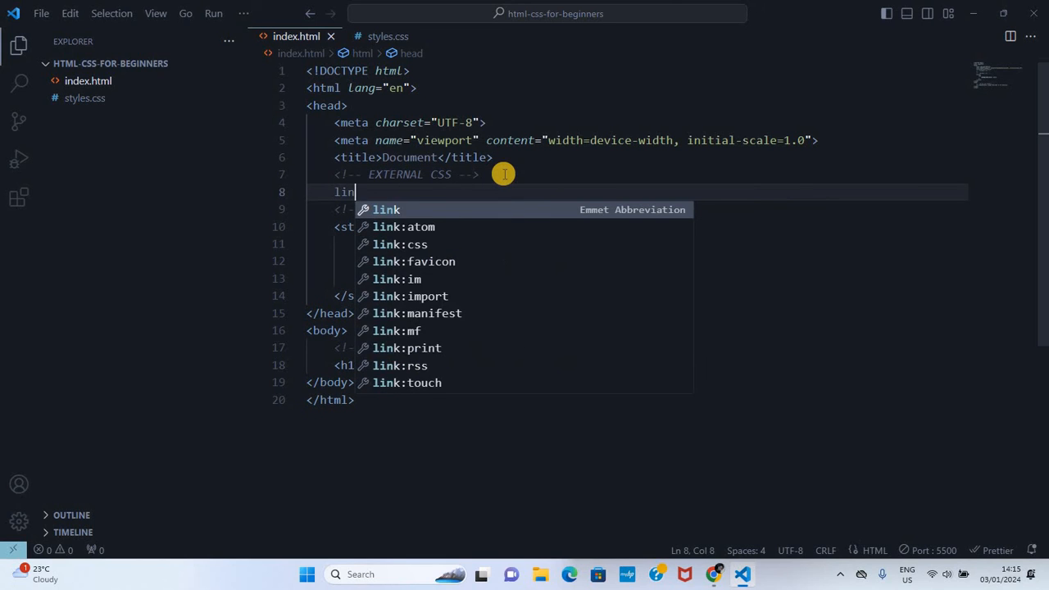
pyautogui.press('Tab')
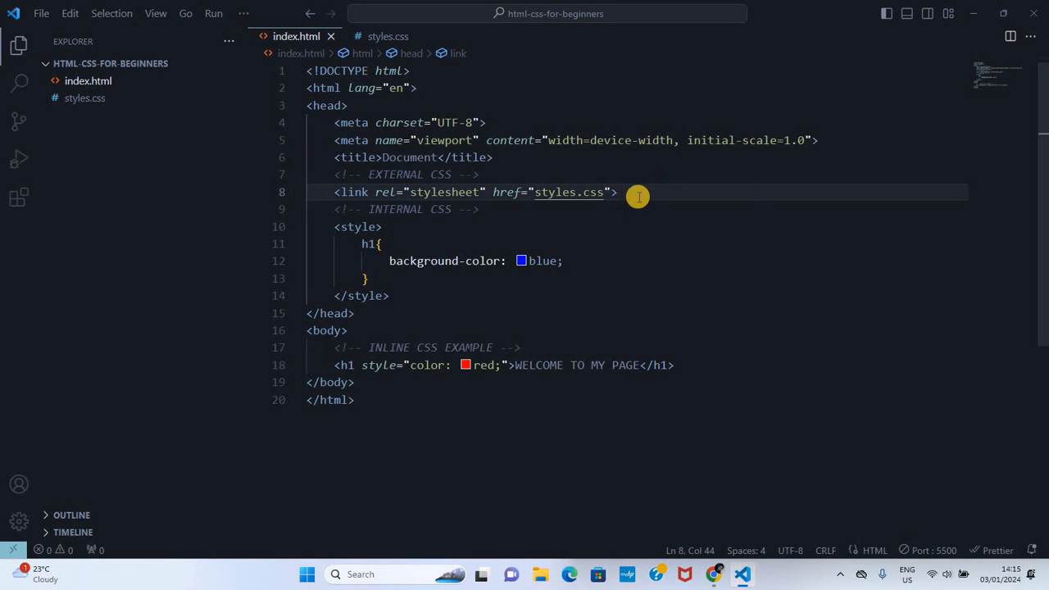
pyautogui.click(84, 98)
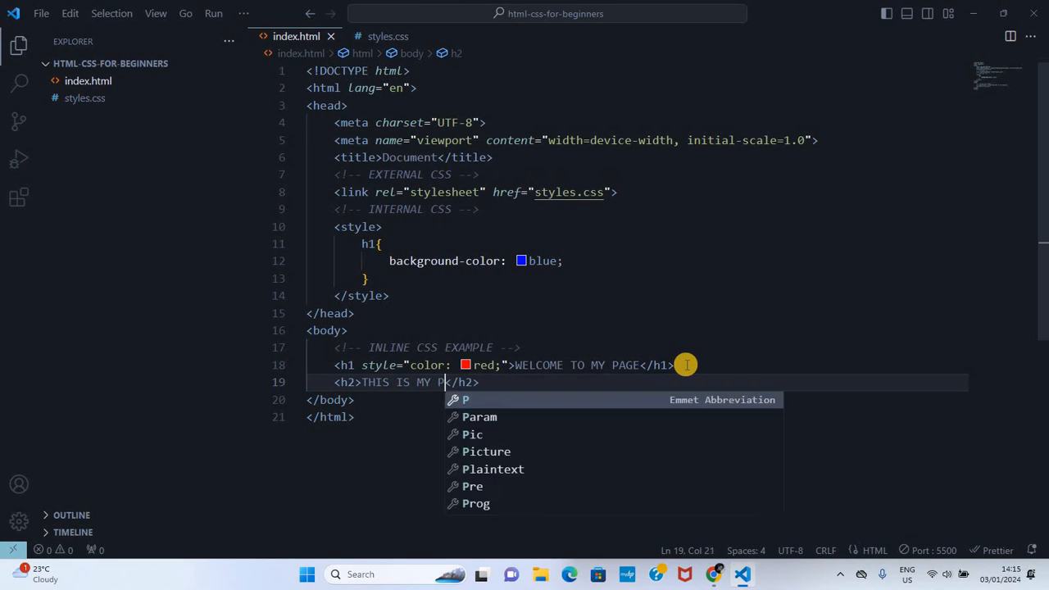
# Step: Finish typing the 'THIS IS MY PORTFOLIO' h2 subheading
pyautogui.write('ORTFOLIO')
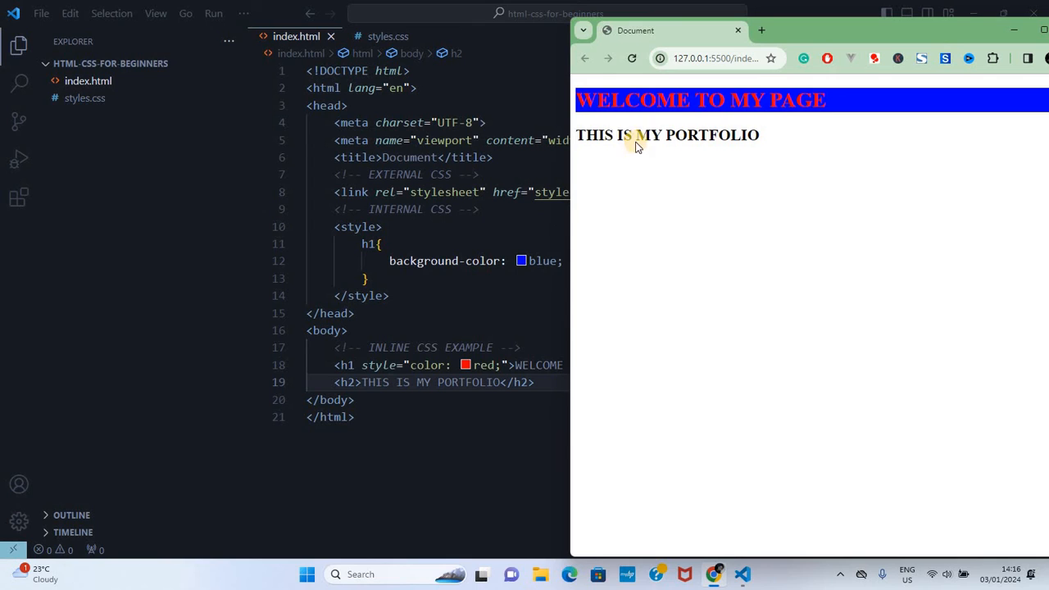
pyautogui.moveTo(449, 365)
pyautogui.write(' id="heading"')
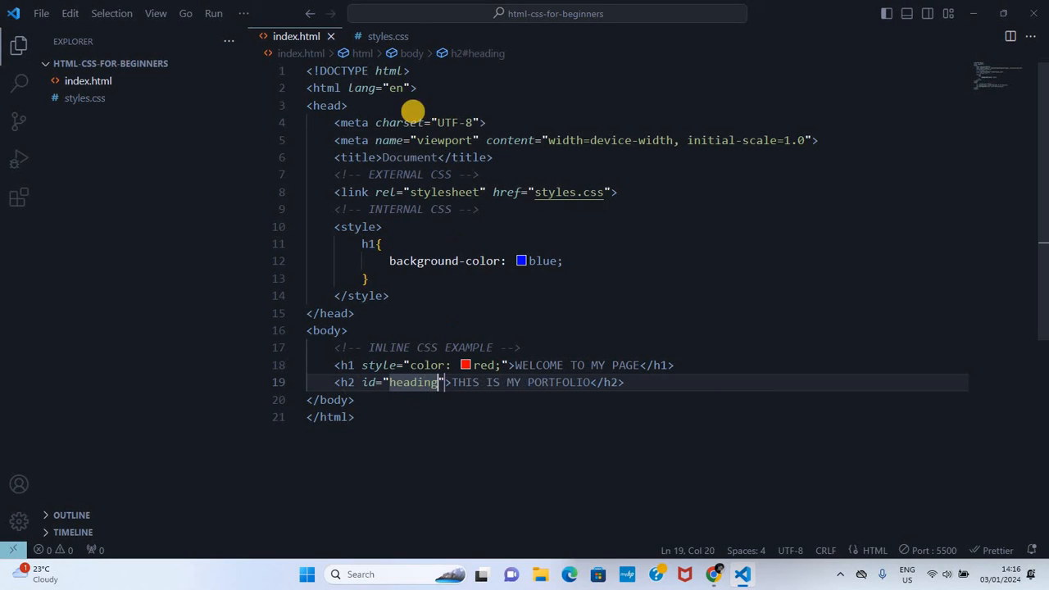
# Step: In styles.css, give #heading bold weight and chocolate colour under an /* id selector */ comment
pyautogui.click(387, 37)
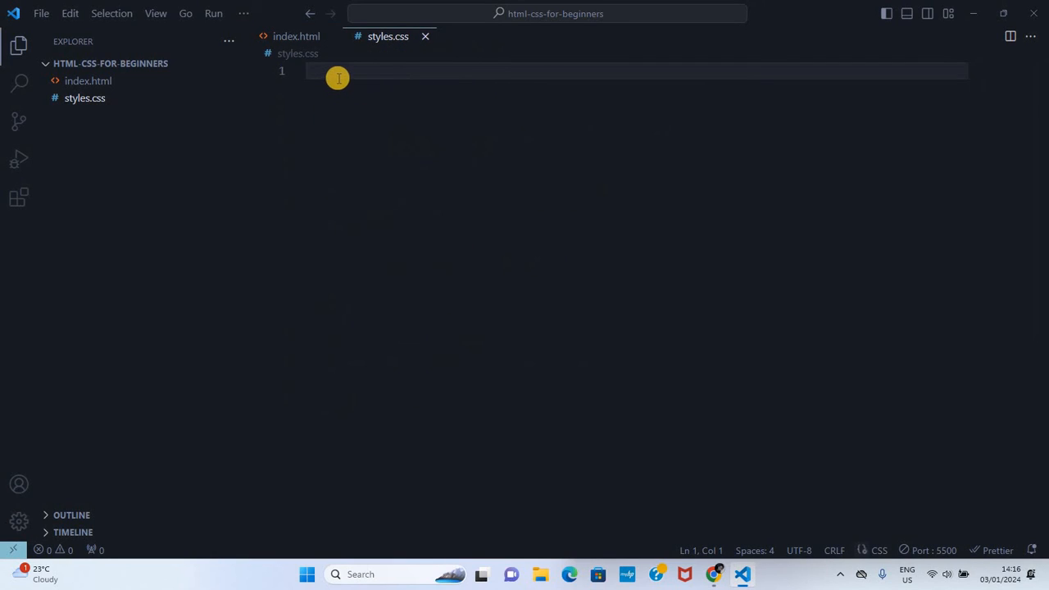
pyautogui.write('#')
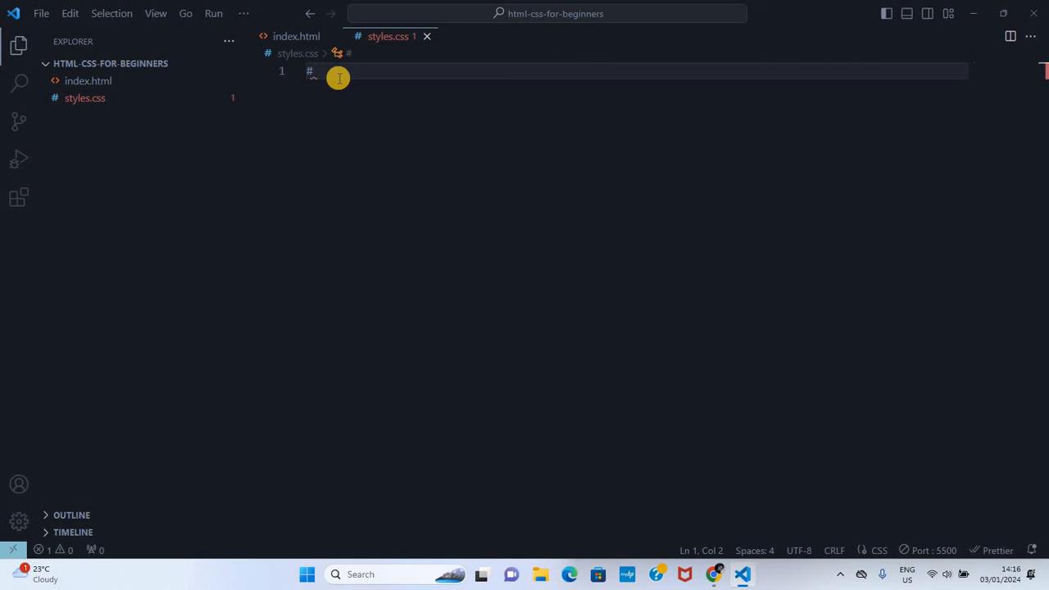
pyautogui.write('heading')
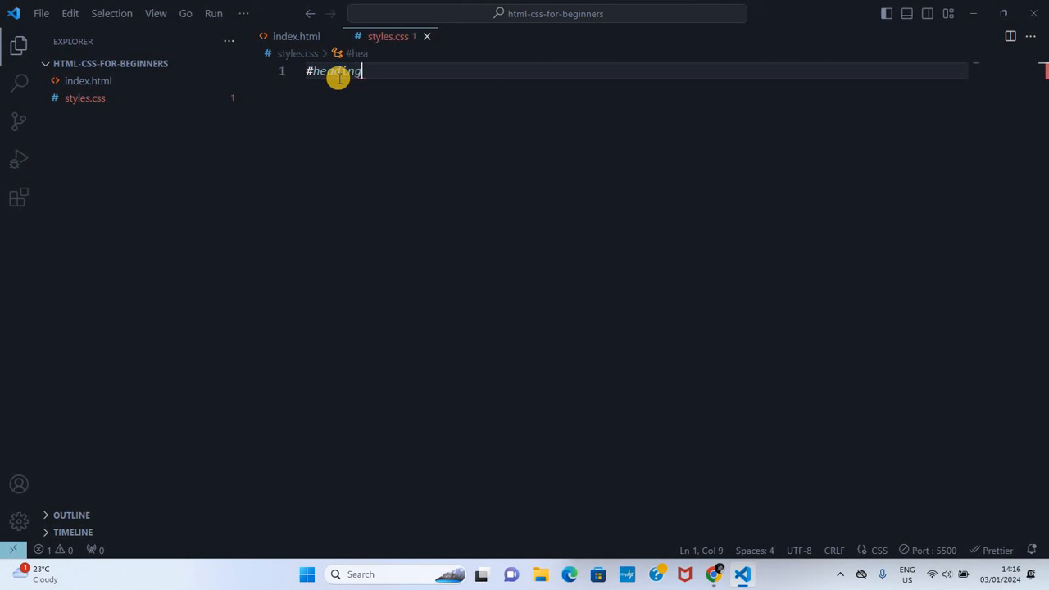
pyautogui.write('{')
pyautogui.write('font-size: 500;')
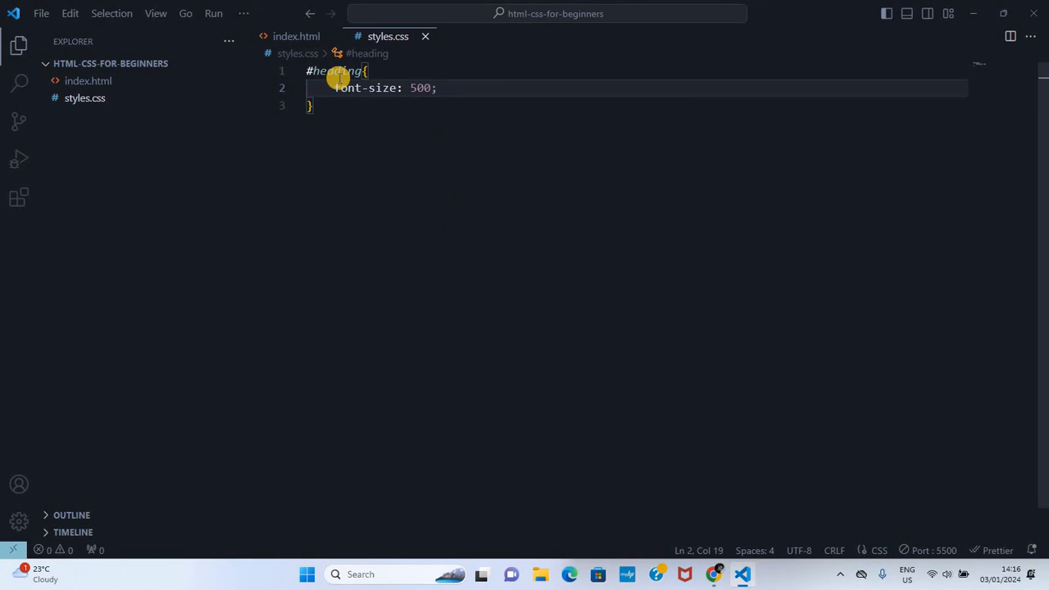
pyautogui.write('fony')
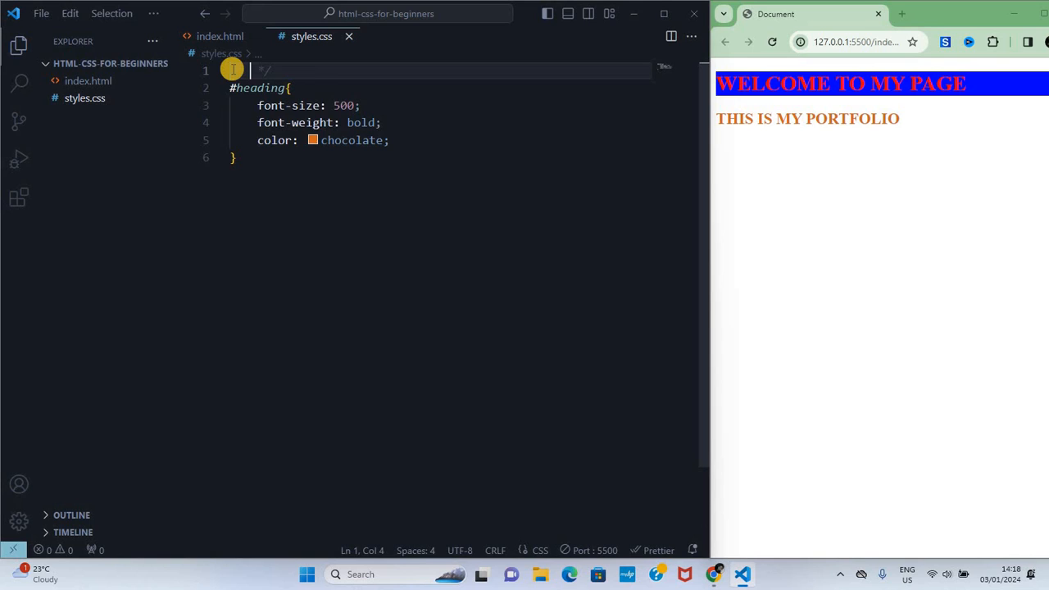
pyautogui.write('id selector')
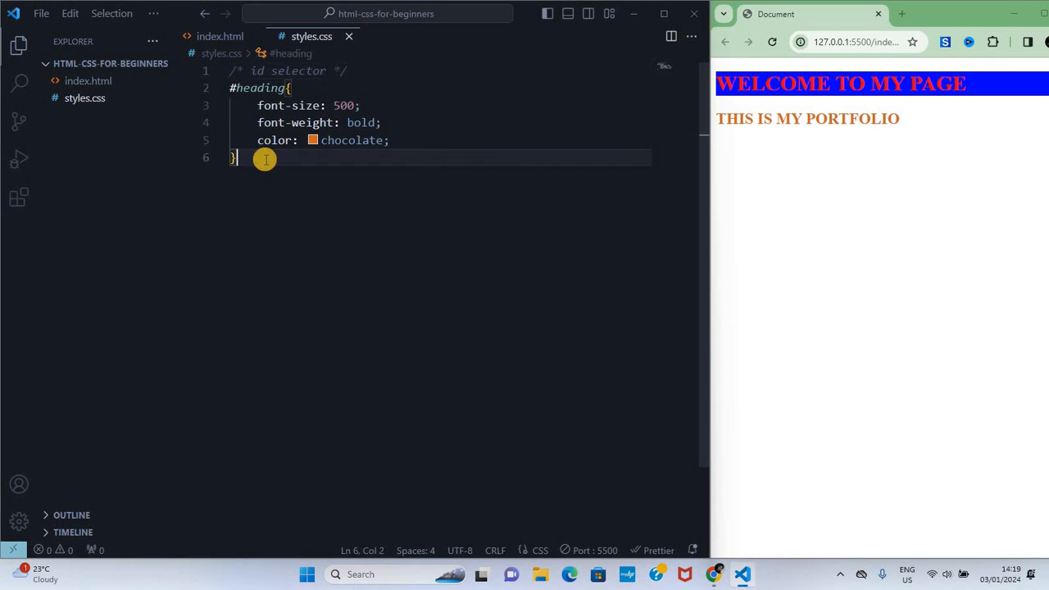
pyautogui.press('Enter')
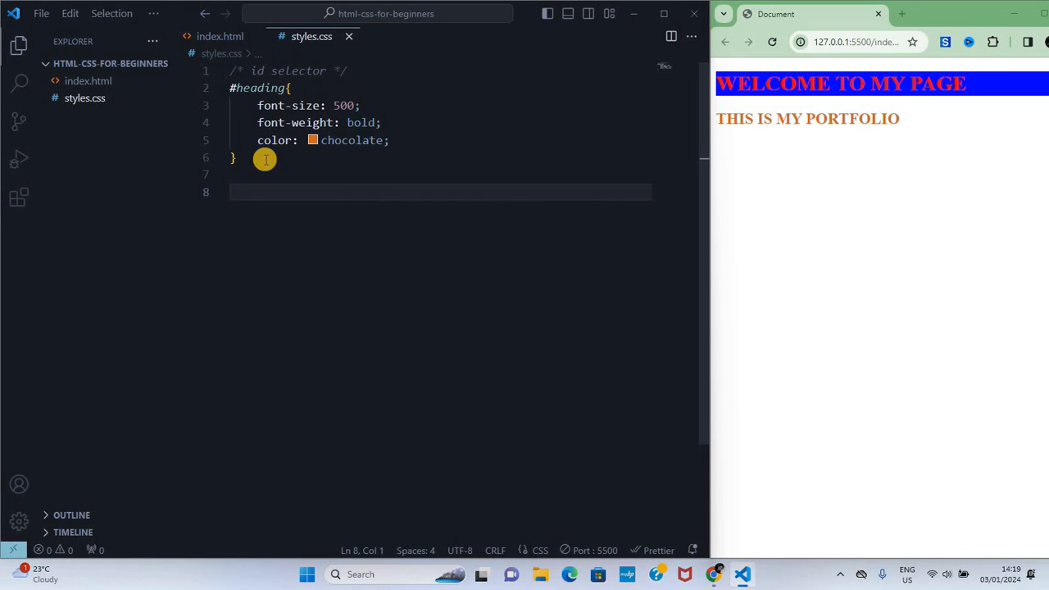
# Step: In index.html, add div.wrapper holding an ABOUT ME h2 and a lorem paragraph
pyautogui.click(220, 36)
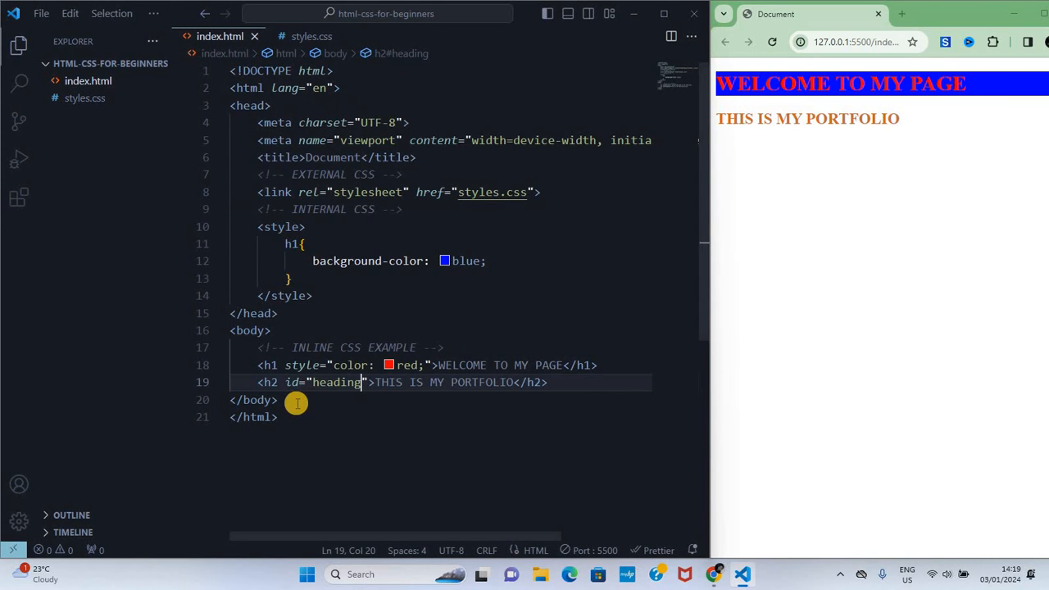
pyautogui.write('di')
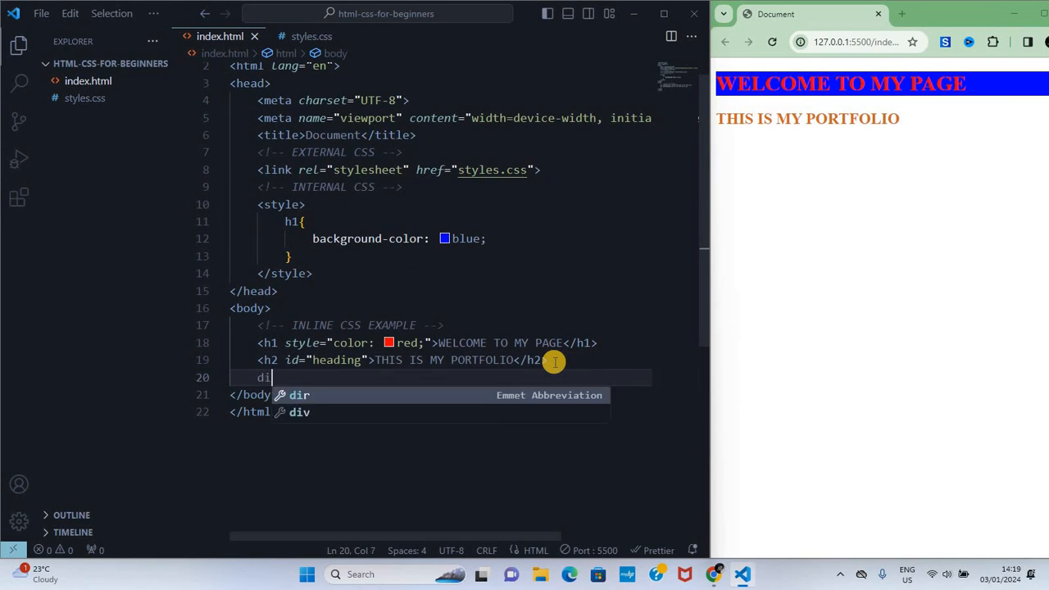
pyautogui.write('v cl></div>')
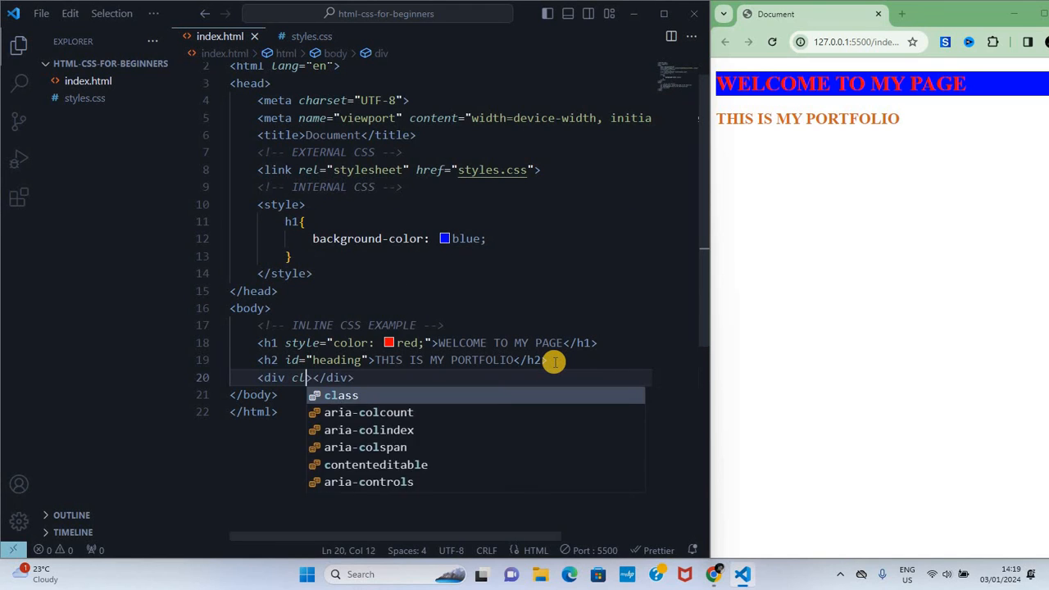
pyautogui.write('class="wrapper')
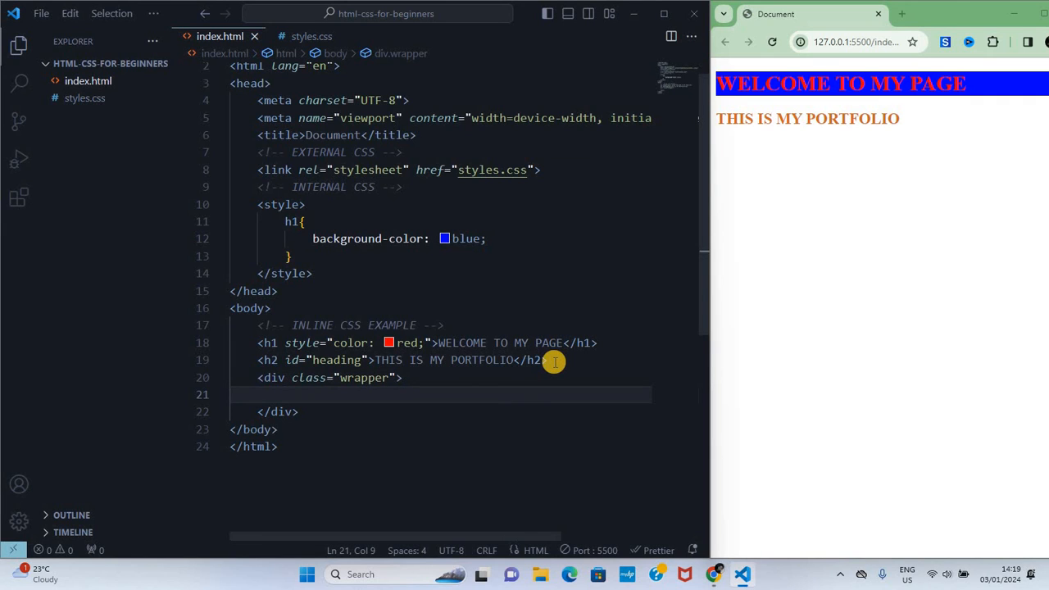
pyautogui.write('<h2>ABOUT </h2>')
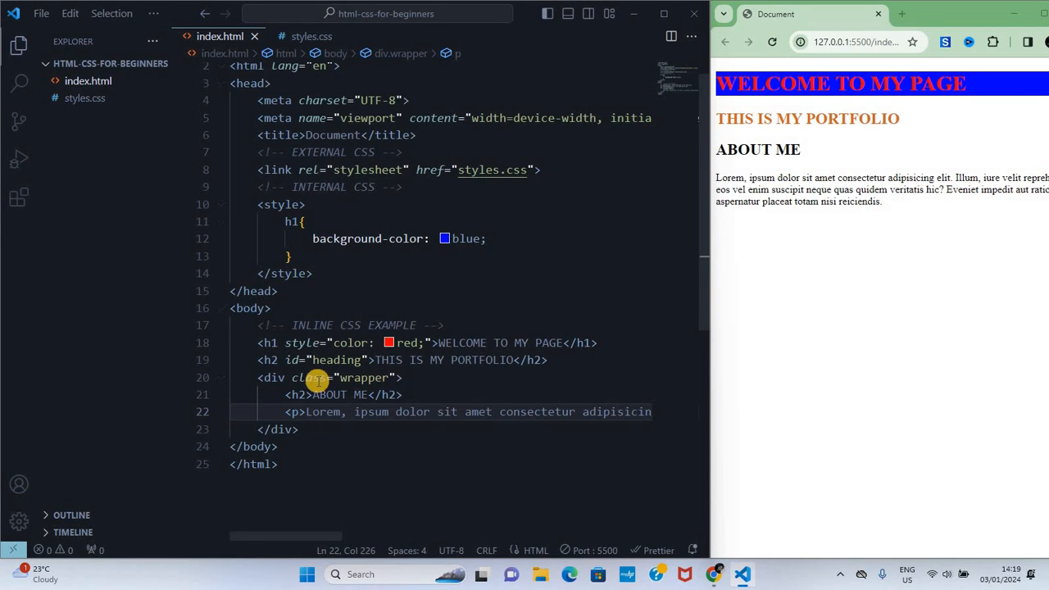
pyautogui.doubleClick(363, 377)
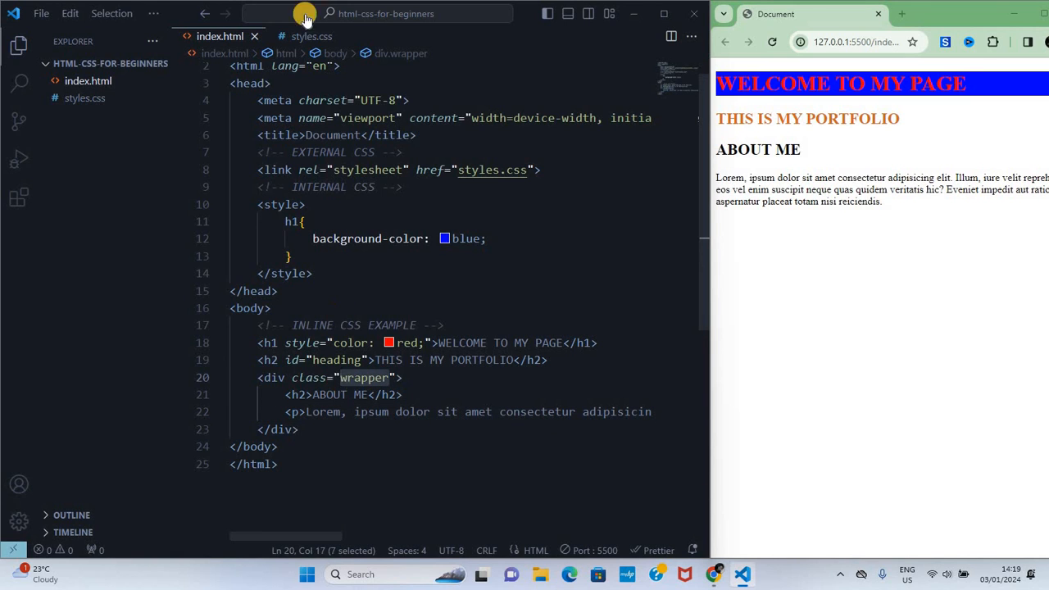
# Step: In styles.css, start a .wrapper rule under a class selector comment with a height value
pyautogui.click(312, 36)
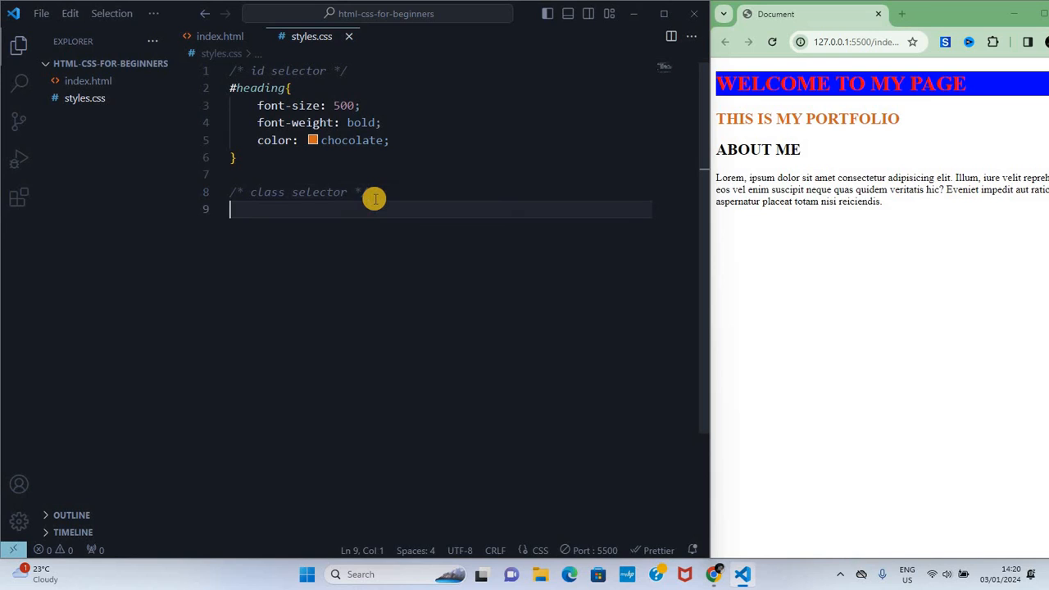
pyautogui.write('.')
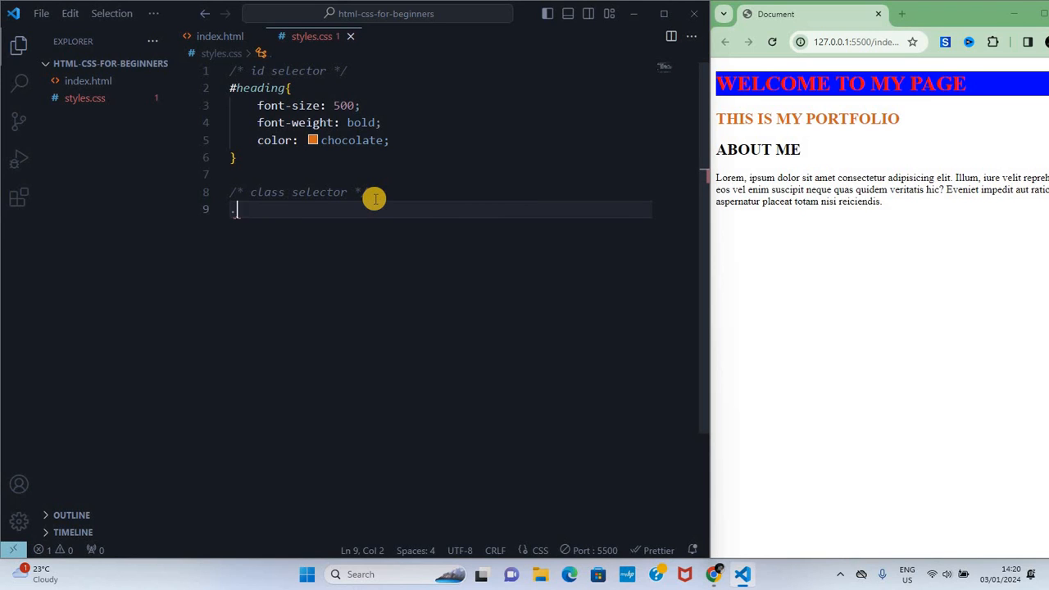
pyautogui.write('.wrapper{')
pyautogui.write('hei')
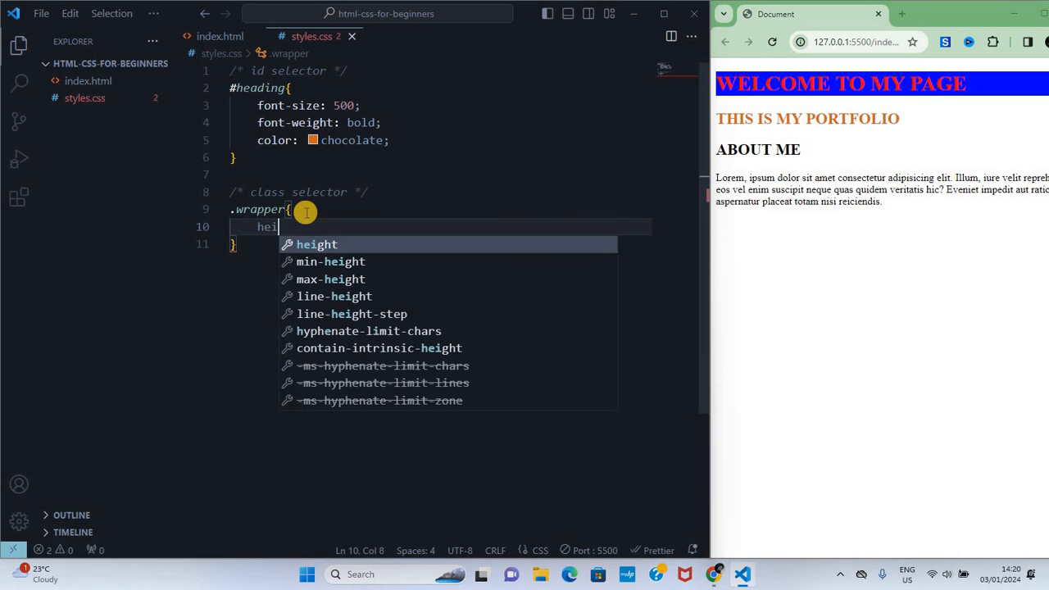
pyautogui.write('ght: 50;')
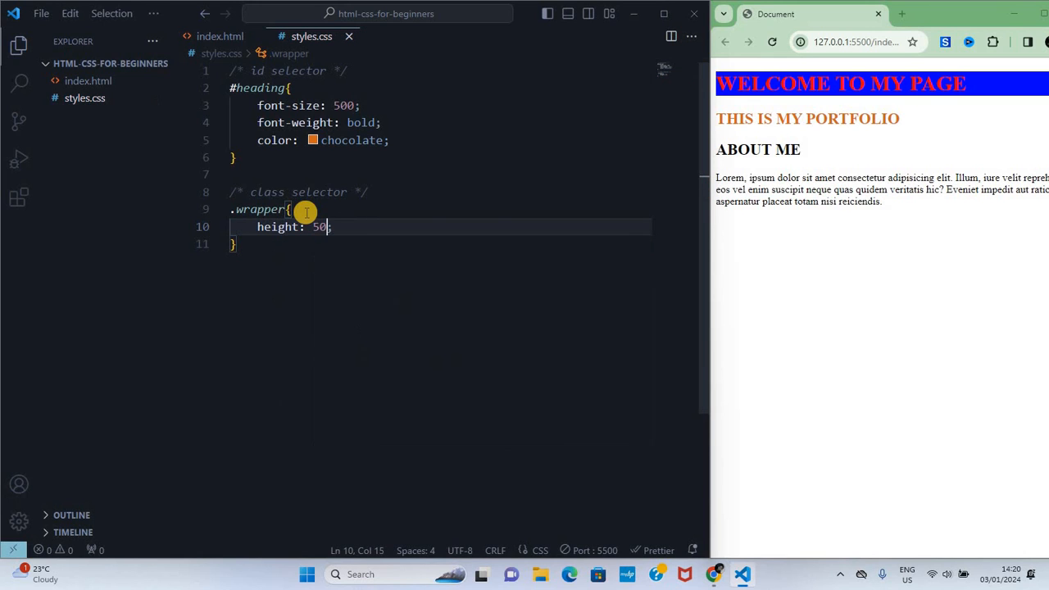
pyautogui.write('px;')
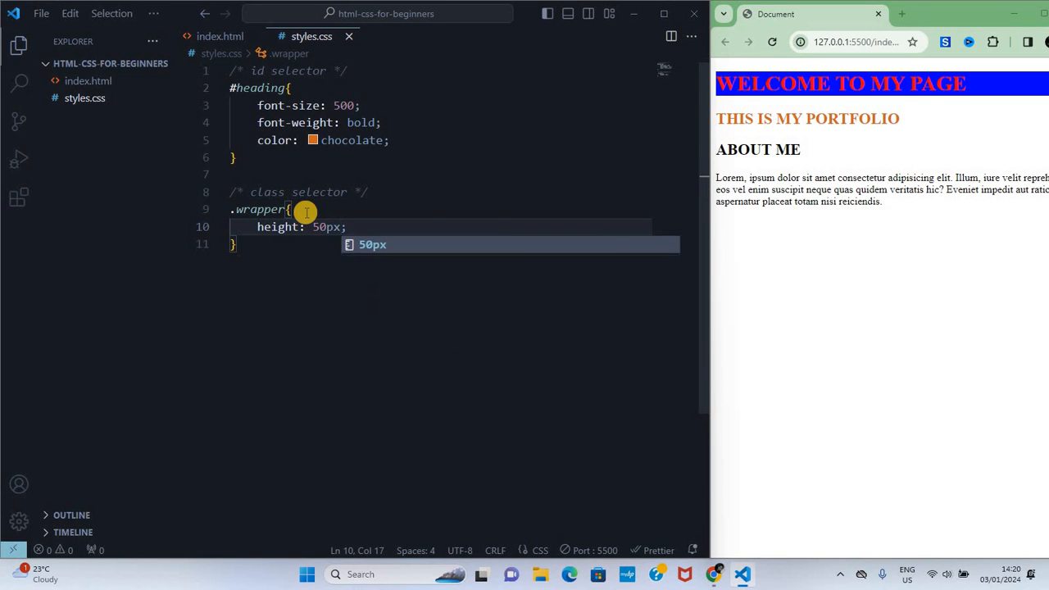
# Step: Give .wrapper a 1px solid blue border, 80% height and 2px border-radius
pyautogui.write('border: 1;')
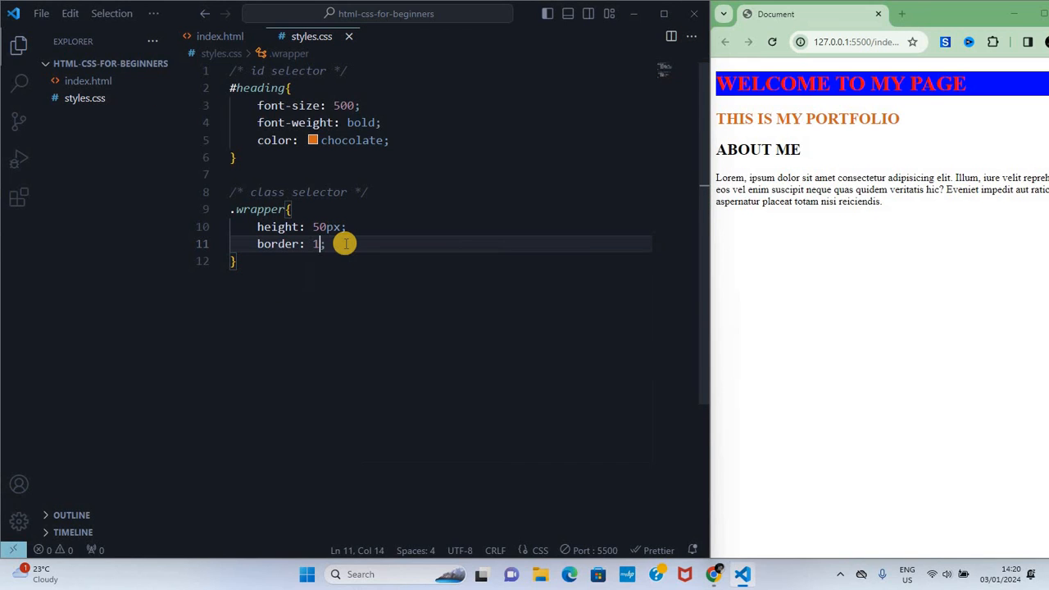
pyautogui.write('px solid blue')
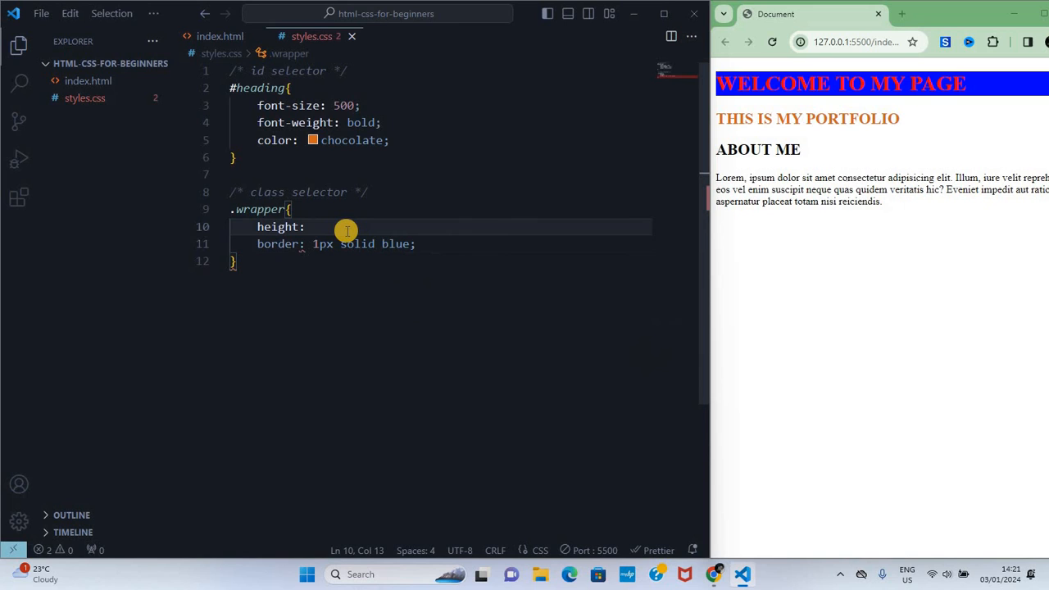
pyautogui.write('80%;')
pyautogui.write('border')
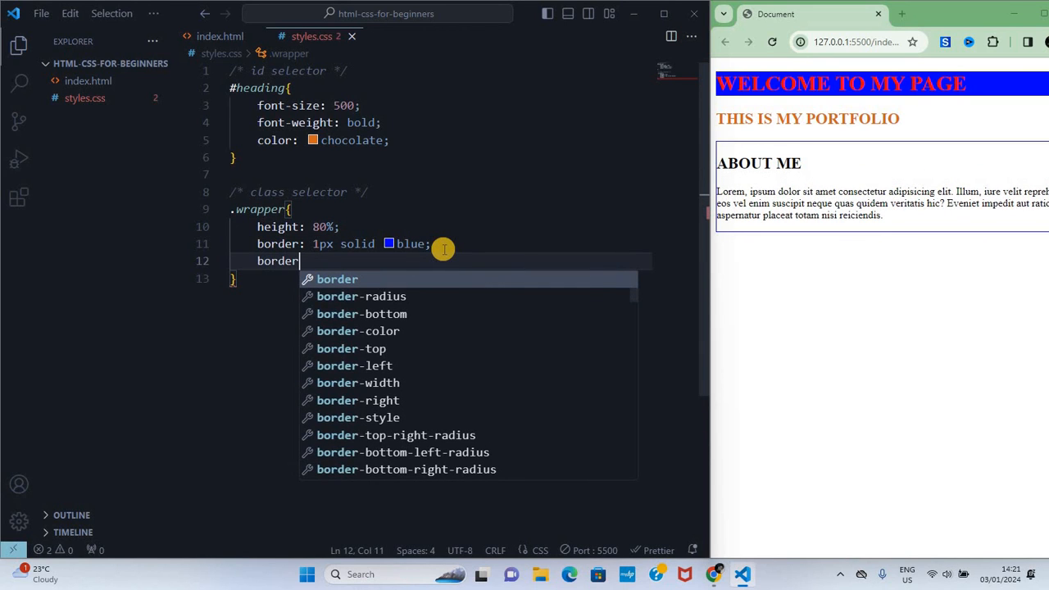
pyautogui.write('-radius: 2px;')
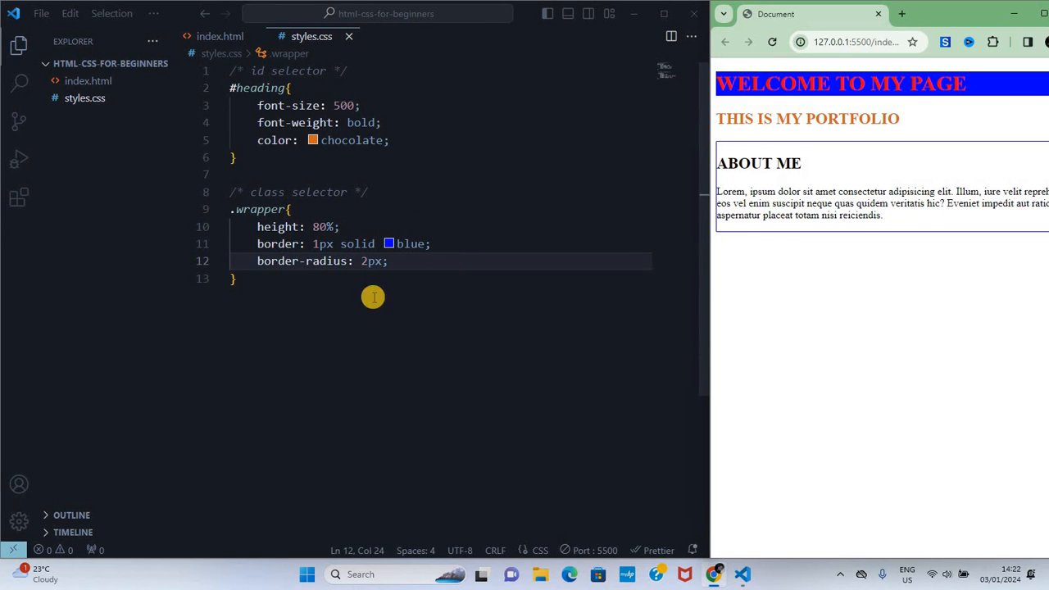
pyautogui.moveTo(512, 354)
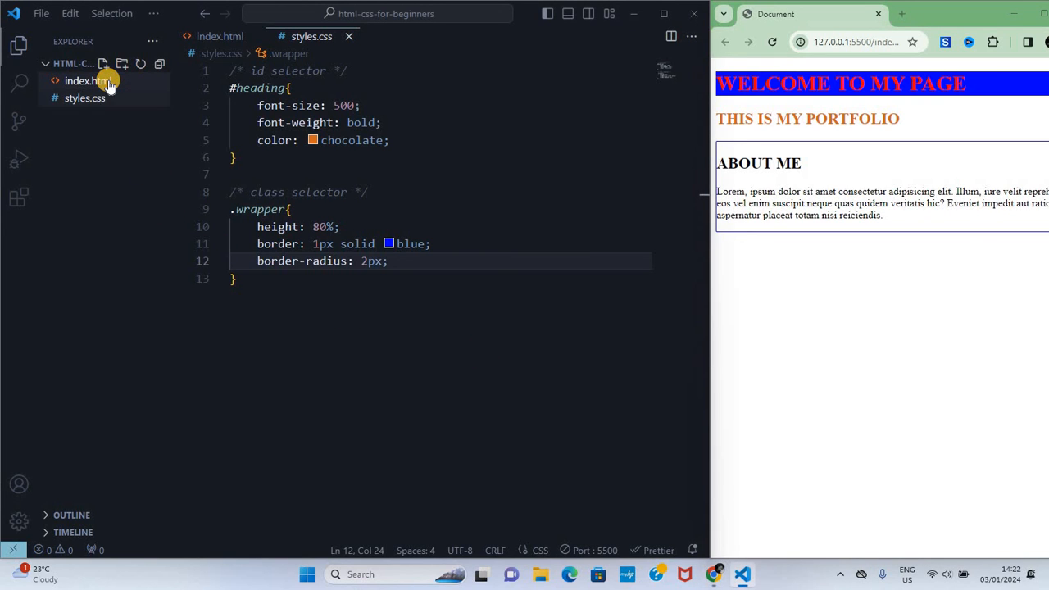
# Step: Return to index.html to view the wrapper div markup
pyautogui.click(87, 81)
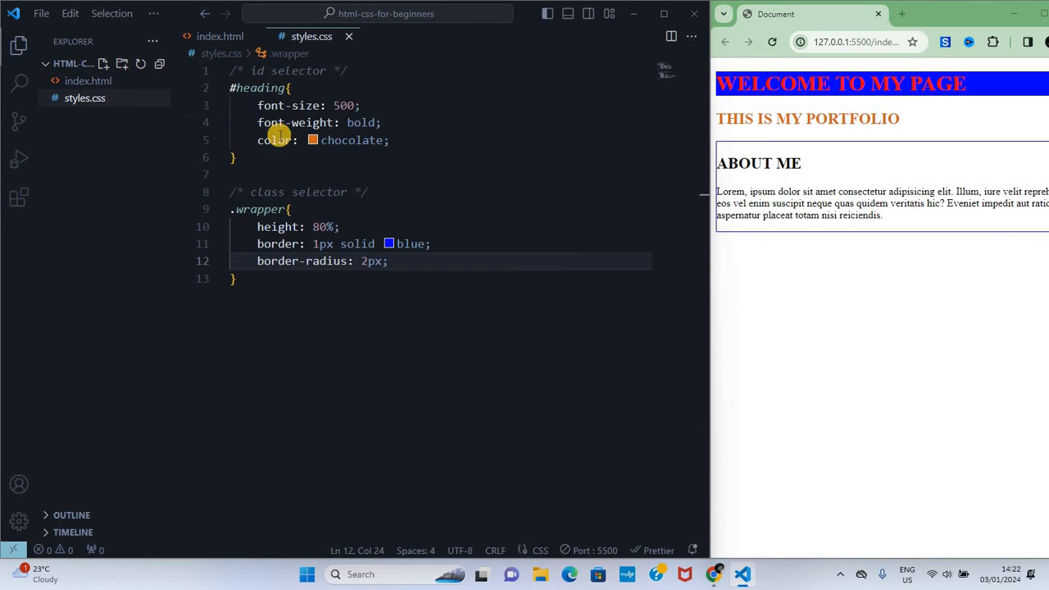
pyautogui.click(220, 36)
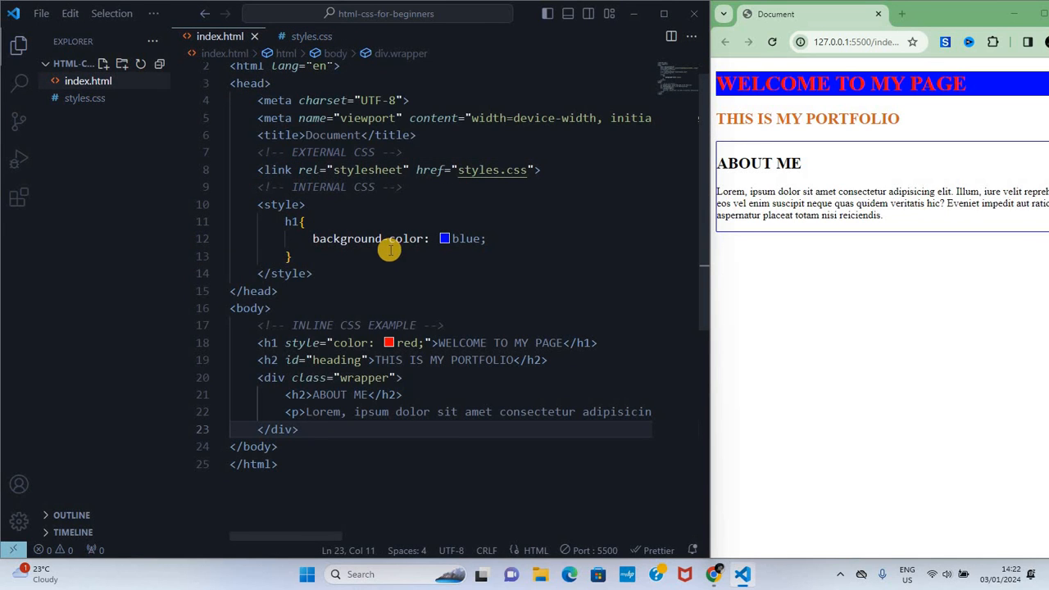
pyautogui.moveTo(436, 324)
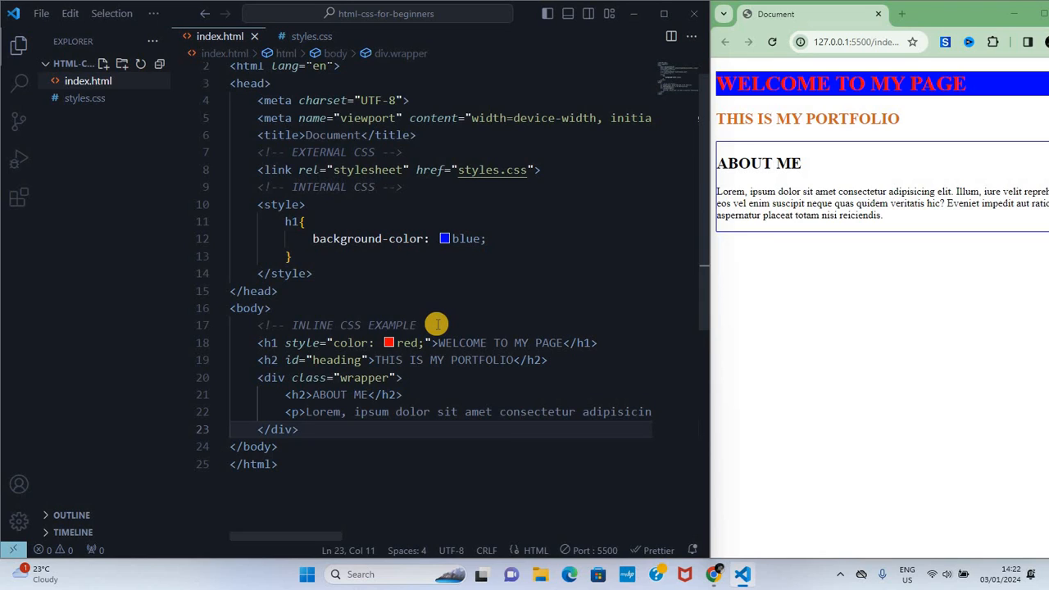